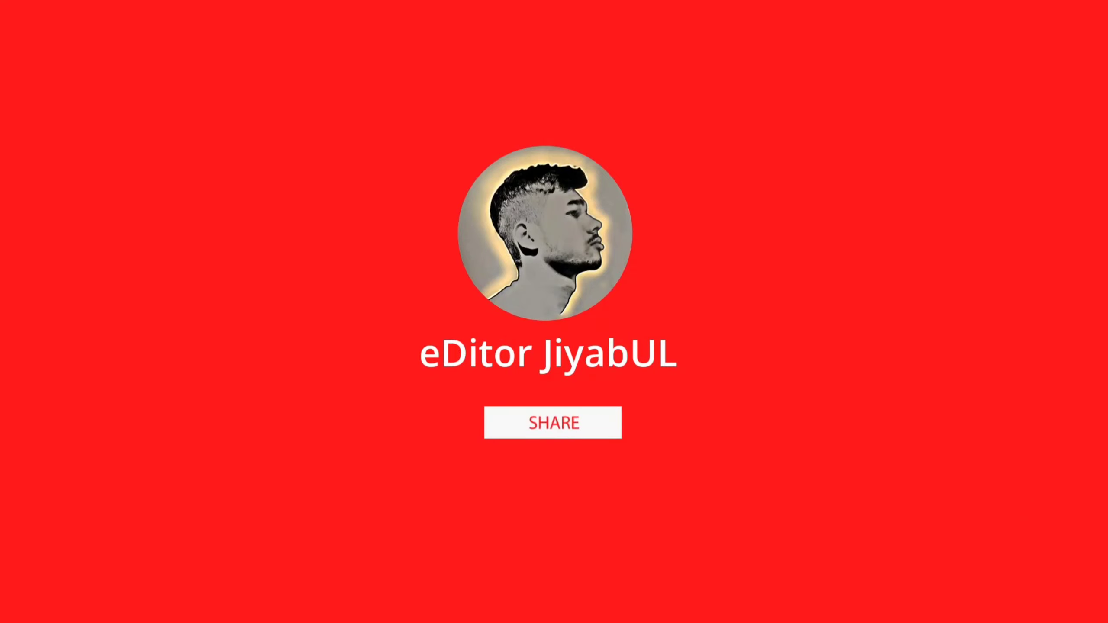
Tune Light: exposure 0.52 EV, contrast 15, highlights -3, shadows -29, whites -4, blacks 0
{"action": "left_click", "coordinate": [553, 422]}
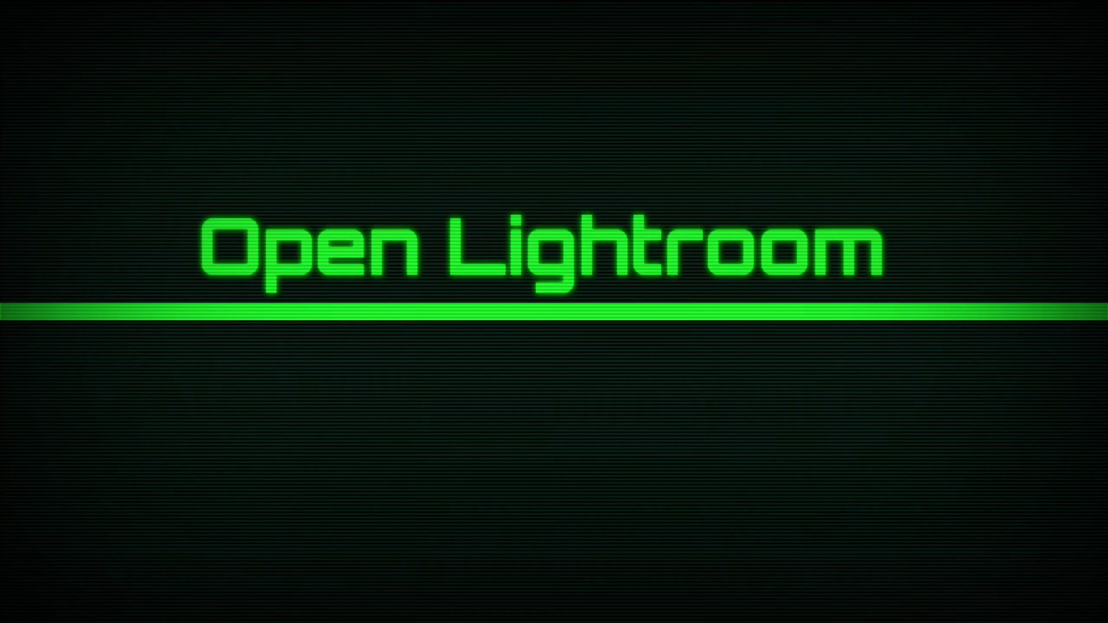
{"action": "left_click", "coordinate": [554, 312]}
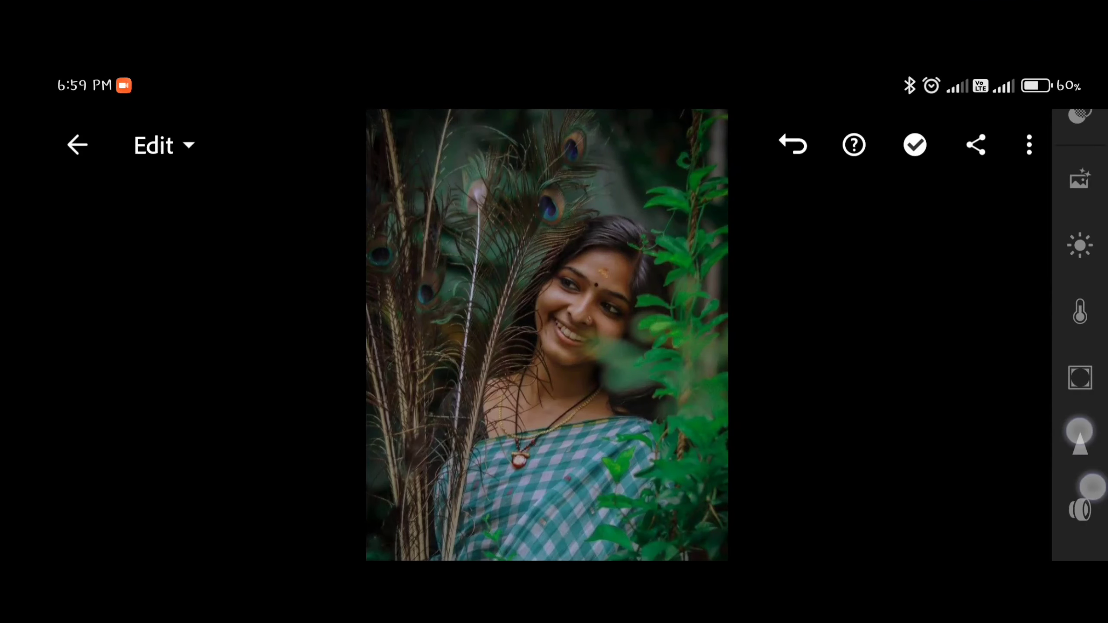
{"action": "left_click", "coordinate": [1080, 245]}
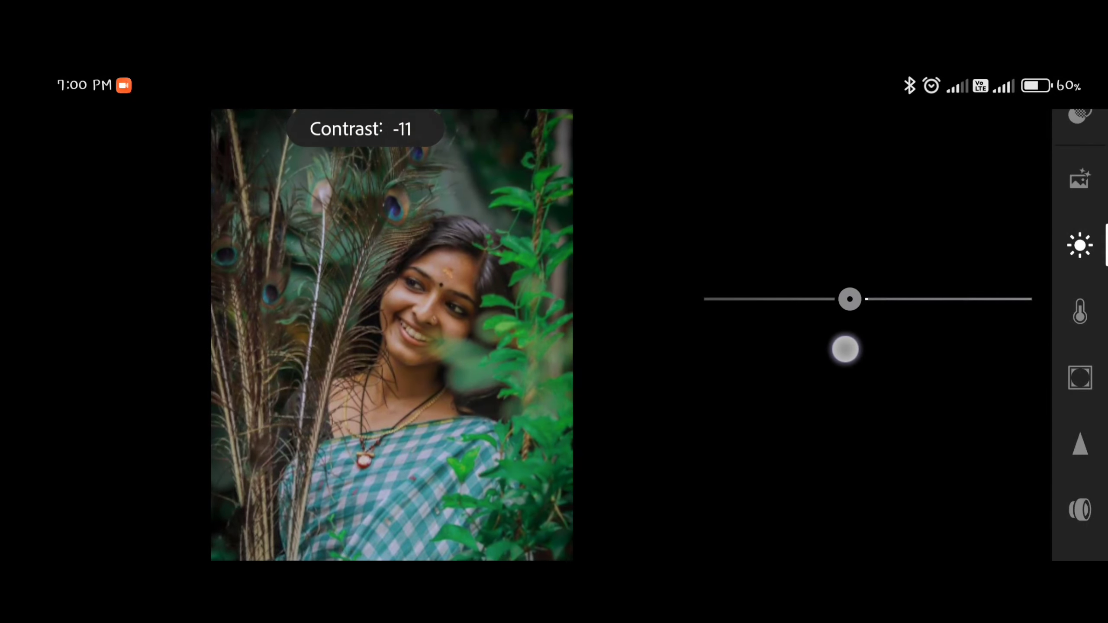
{"action": "left_click_drag", "start_coordinate": [845, 348], "coordinate": [972, 380]}
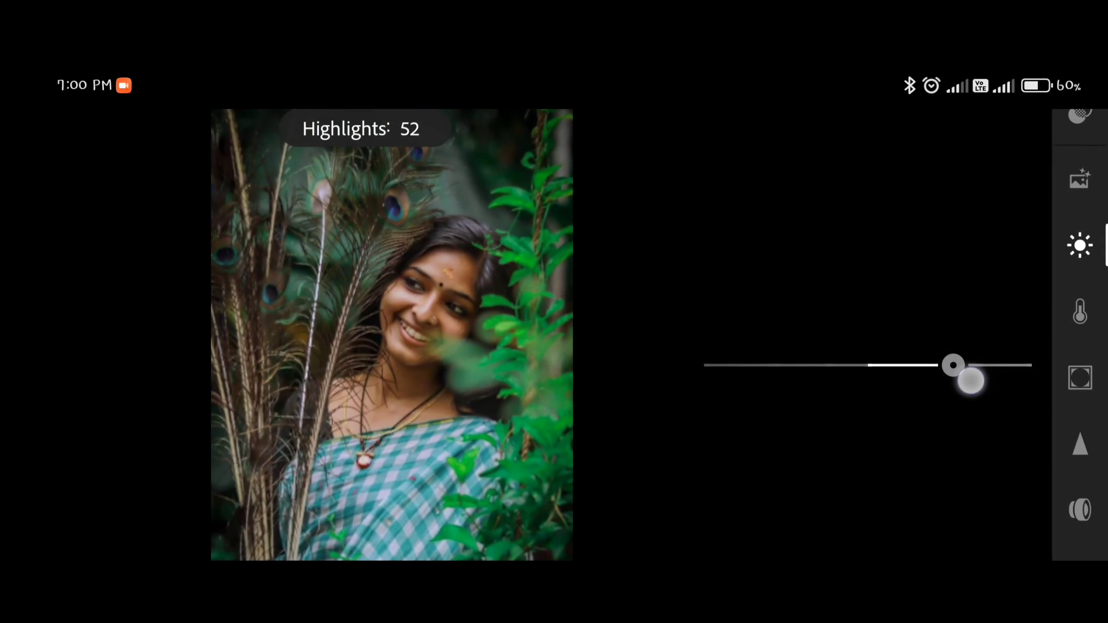
{"action": "left_click_drag", "start_coordinate": [968, 379], "coordinate": [862, 412]}
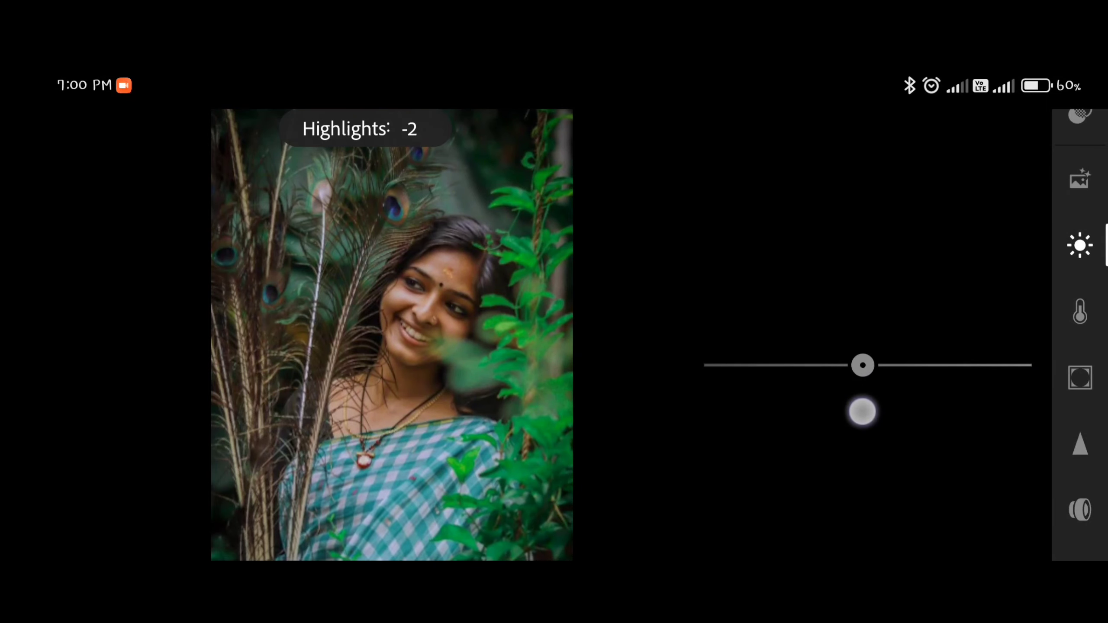
{"action": "left_click_drag", "start_coordinate": [863, 412], "coordinate": [911, 390]}
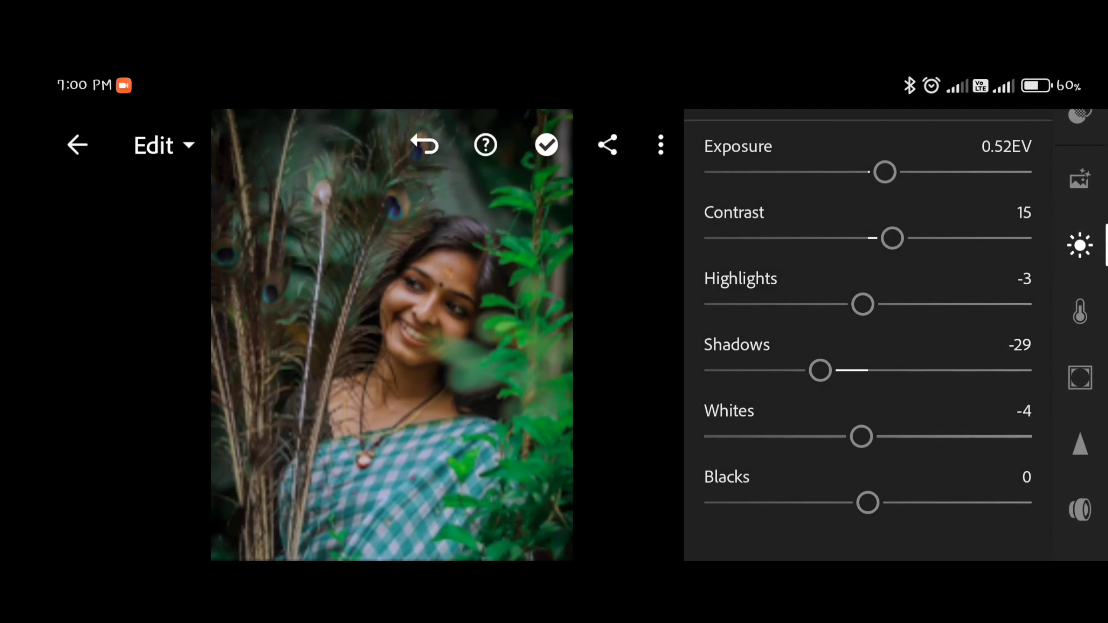
{"action": "left_click_drag", "start_coordinate": [868, 502], "coordinate": [855, 528]}
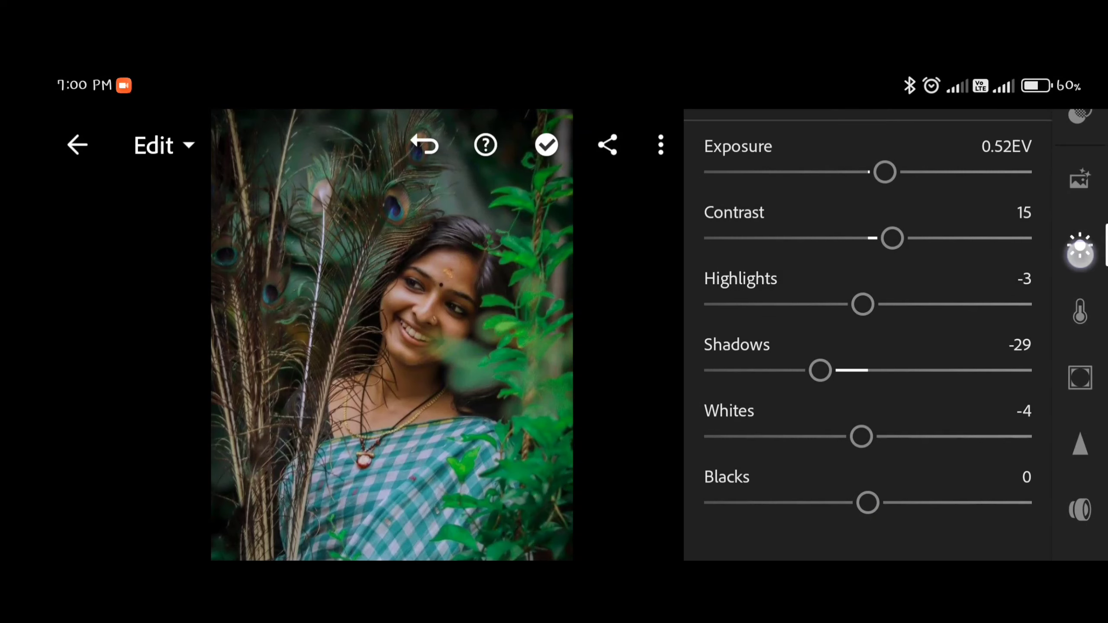
Set Color to temp -2, tint 1, vibrance 16 and saturation 13
{"action": "left_click", "coordinate": [1080, 311]}
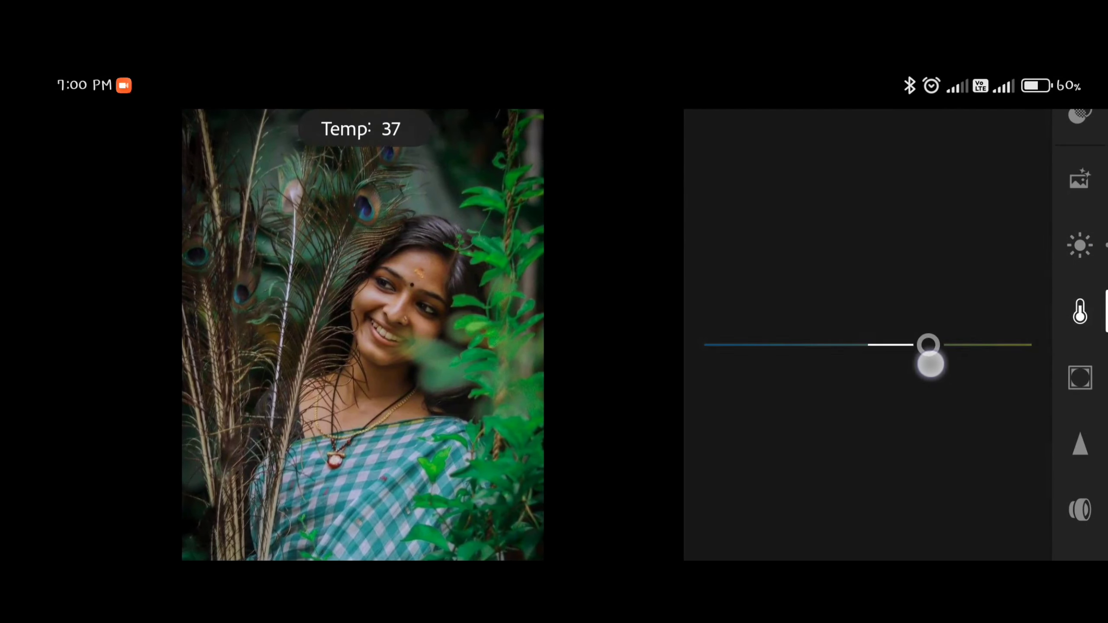
{"action": "left_click_drag", "start_coordinate": [929, 356], "coordinate": [866, 345]}
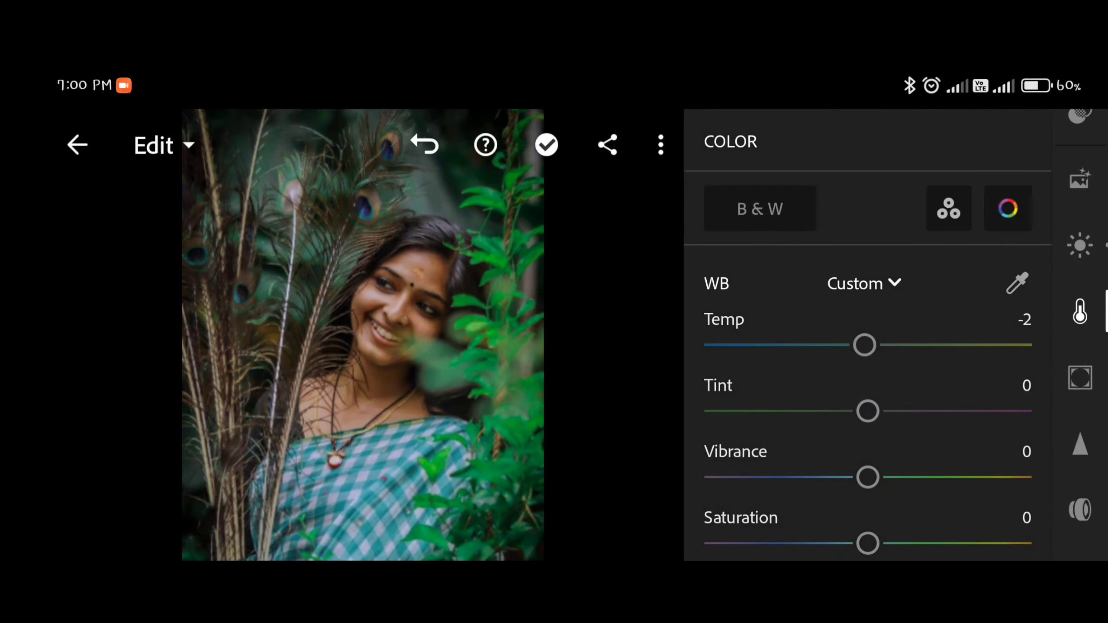
{"action": "left_click_drag", "start_coordinate": [867, 411], "coordinate": [801, 411]}
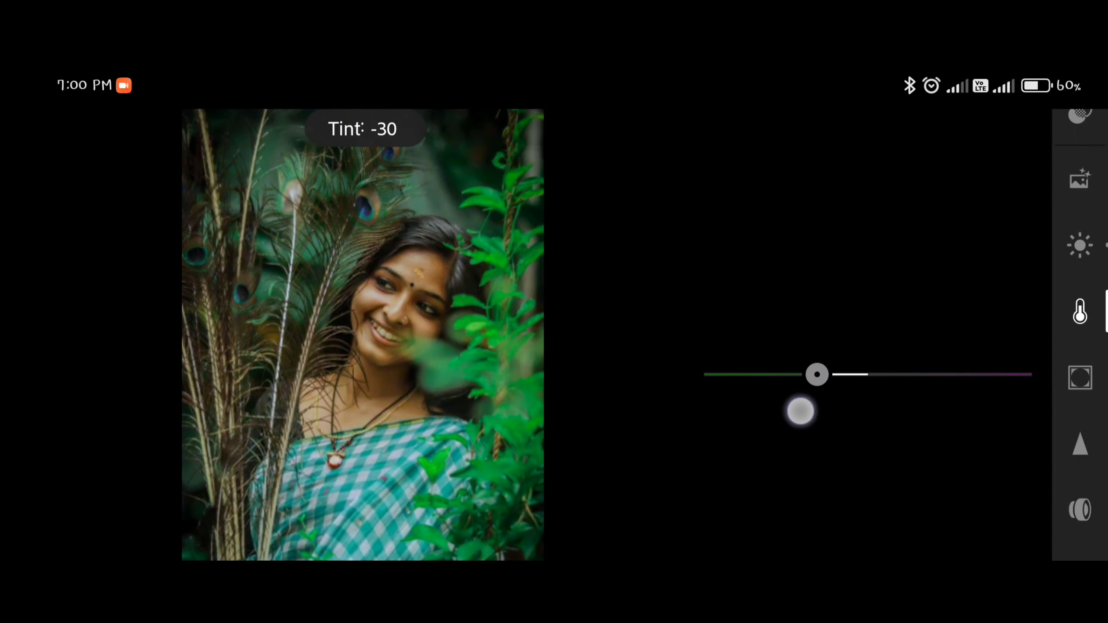
{"action": "left_click_drag", "start_coordinate": [816, 375], "coordinate": [864, 375]}
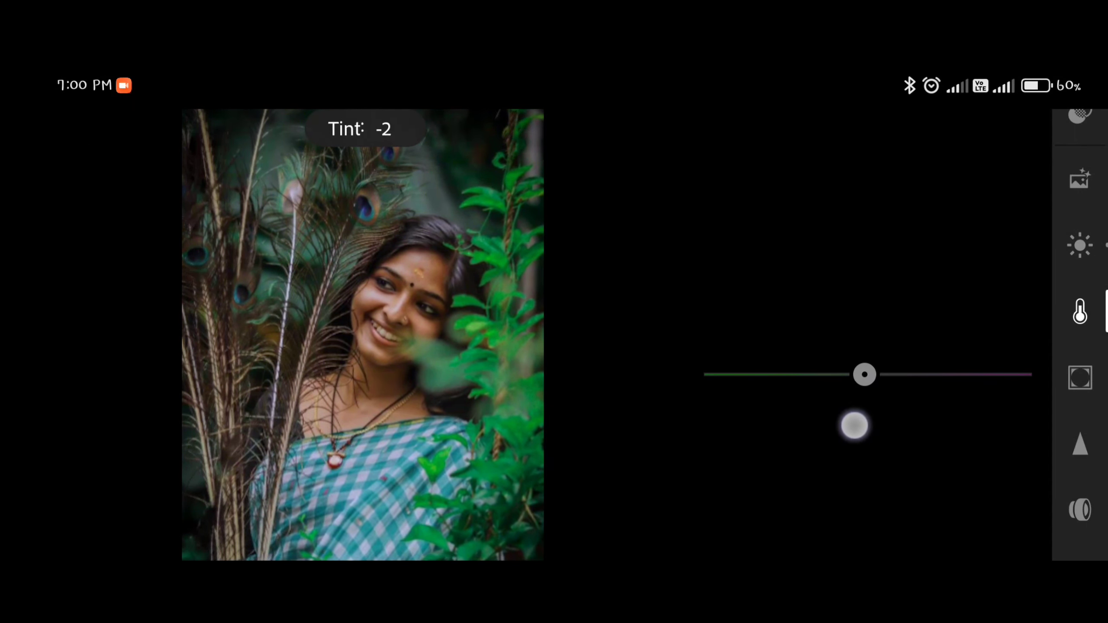
{"action": "left_click_drag", "start_coordinate": [853, 424], "coordinate": [889, 460]}
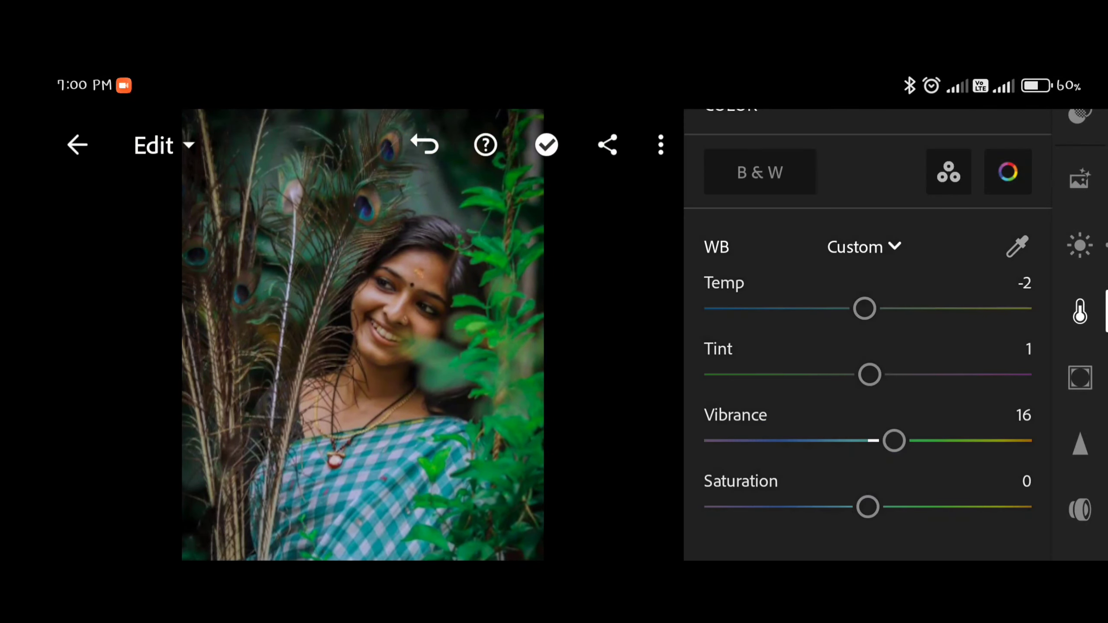
{"action": "left_click_drag", "start_coordinate": [867, 507], "coordinate": [868, 507]}
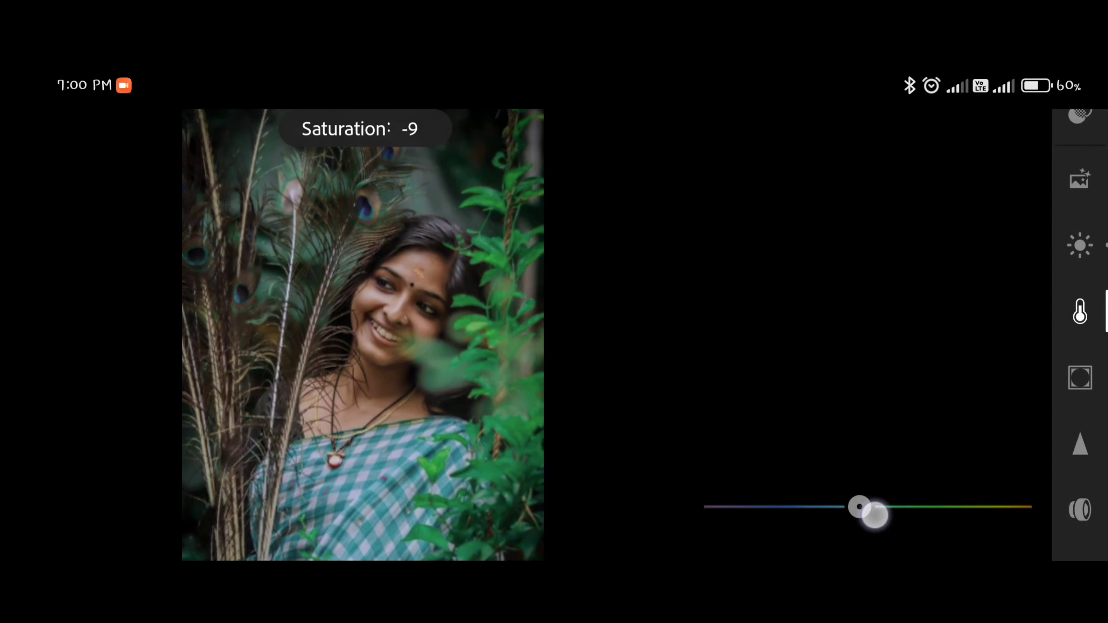
{"action": "left_click_drag", "start_coordinate": [859, 506], "coordinate": [889, 506]}
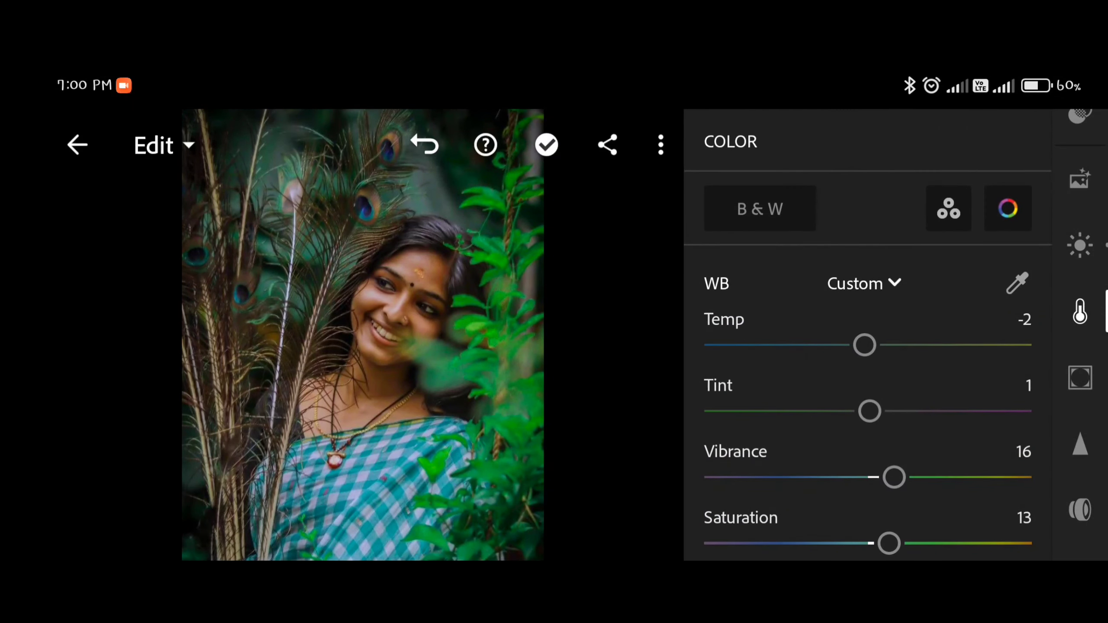
In Color Mix, desaturate oranges to -51 with luminance 22 and shift red hue to -49
{"action": "left_click", "coordinate": [1007, 209]}
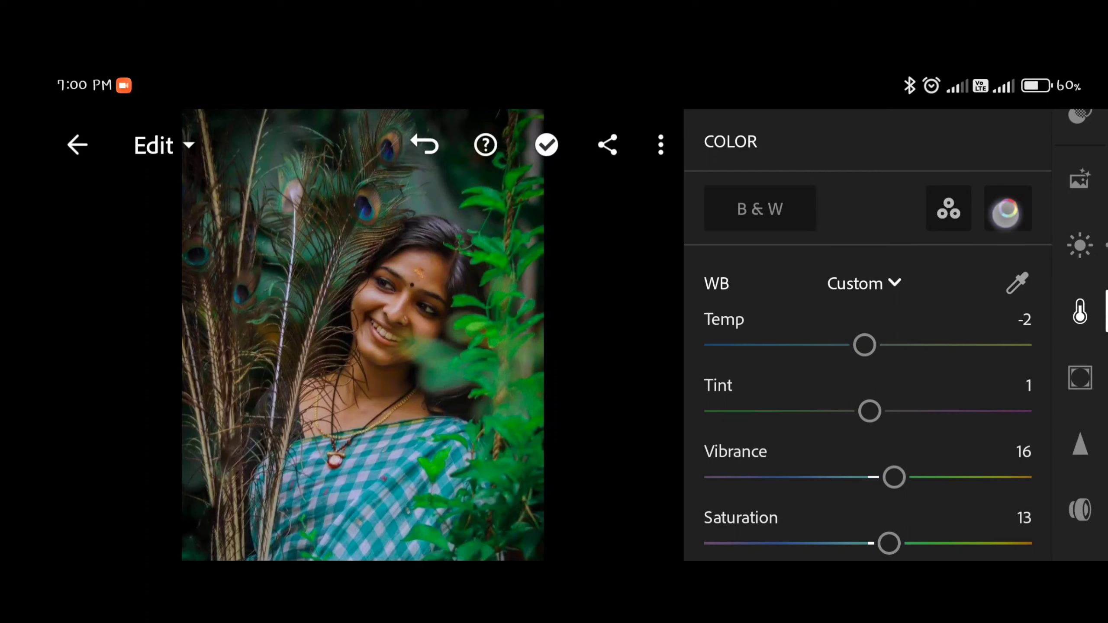
{"action": "left_click", "coordinate": [1006, 208]}
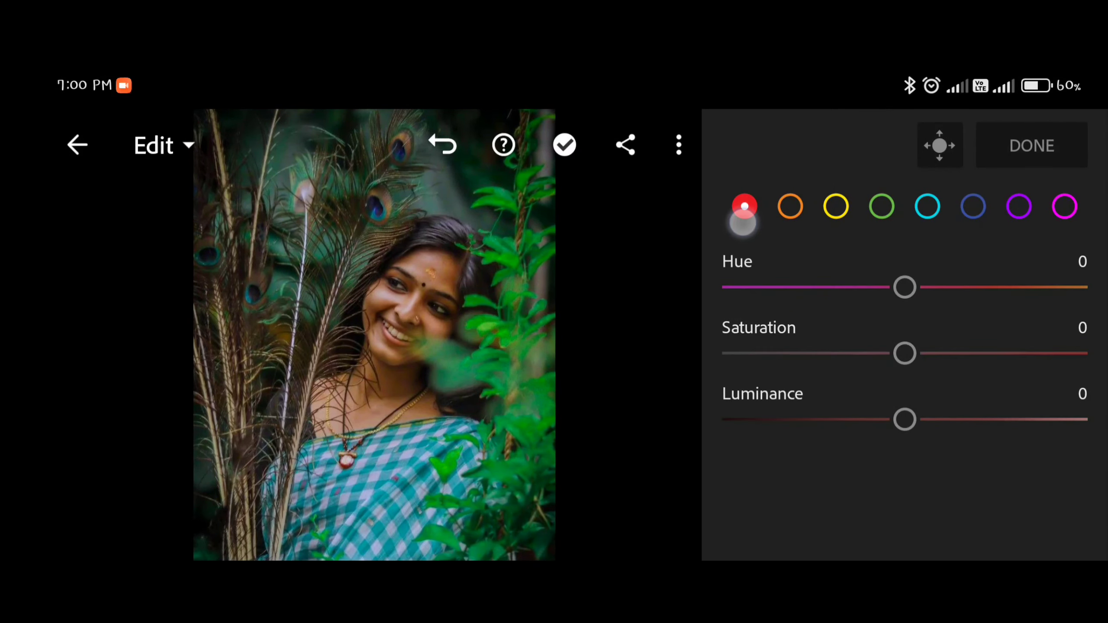
{"action": "left_click_drag", "start_coordinate": [905, 353], "coordinate": [1032, 354]}
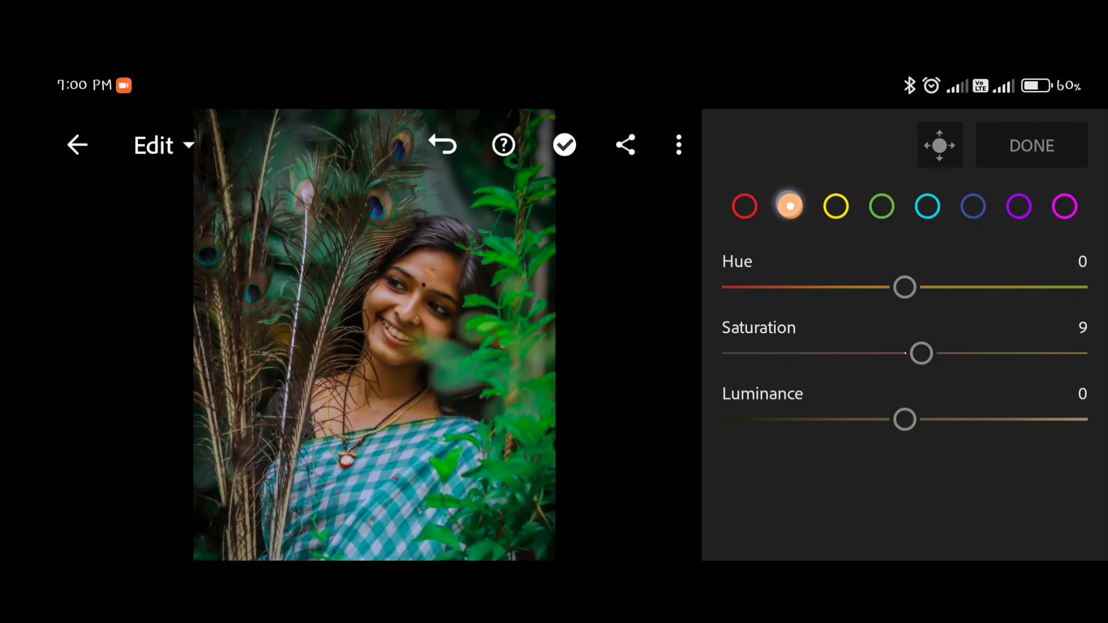
{"action": "left_click_drag", "start_coordinate": [921, 353], "coordinate": [811, 353]}
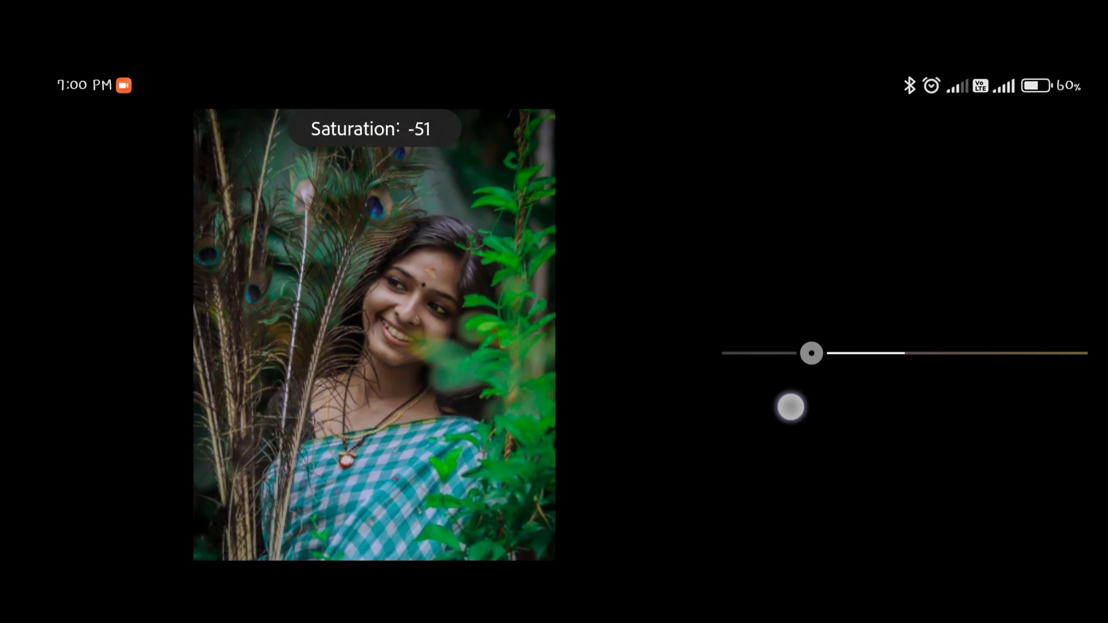
{"action": "left_click_drag", "start_coordinate": [790, 407], "coordinate": [944, 446]}
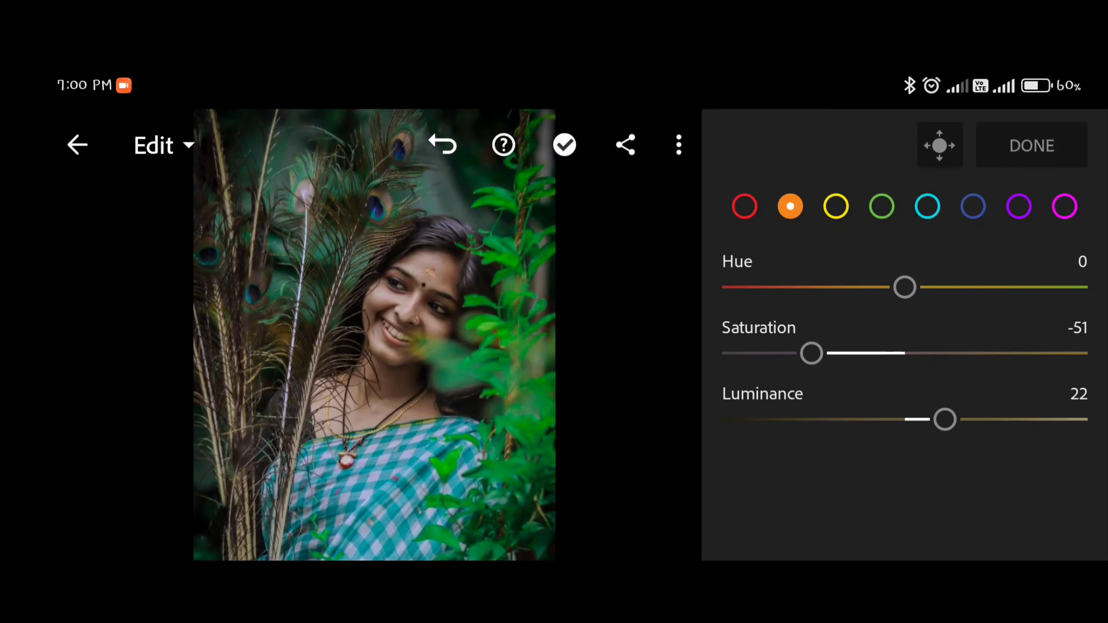
{"action": "left_click_drag", "start_coordinate": [905, 287], "coordinate": [1070, 287]}
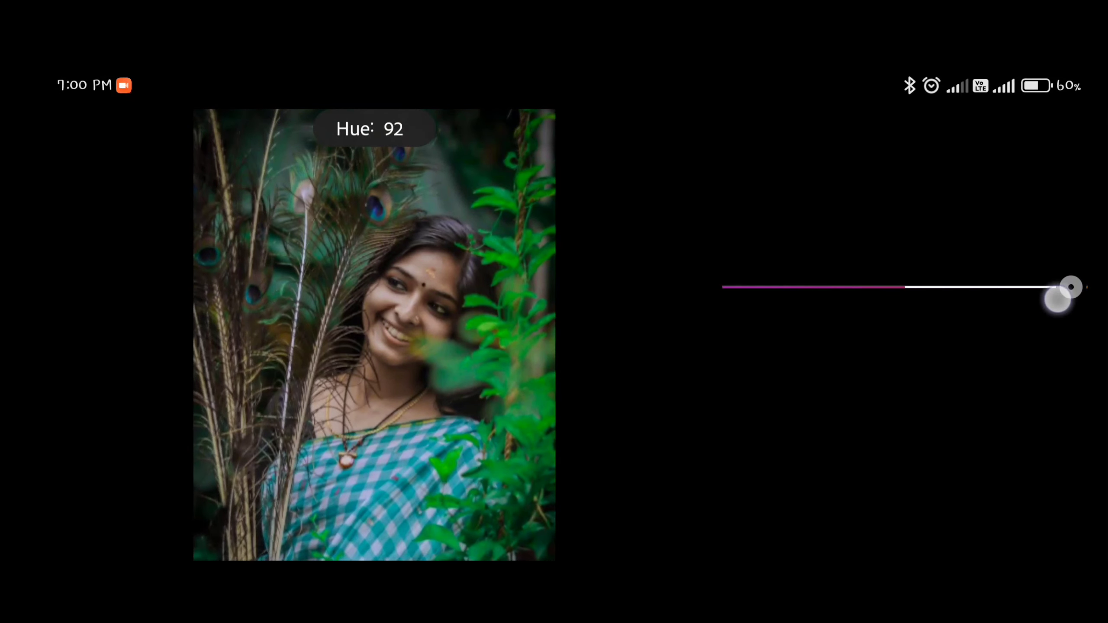
{"action": "left_click_drag", "start_coordinate": [1071, 286], "coordinate": [813, 286]}
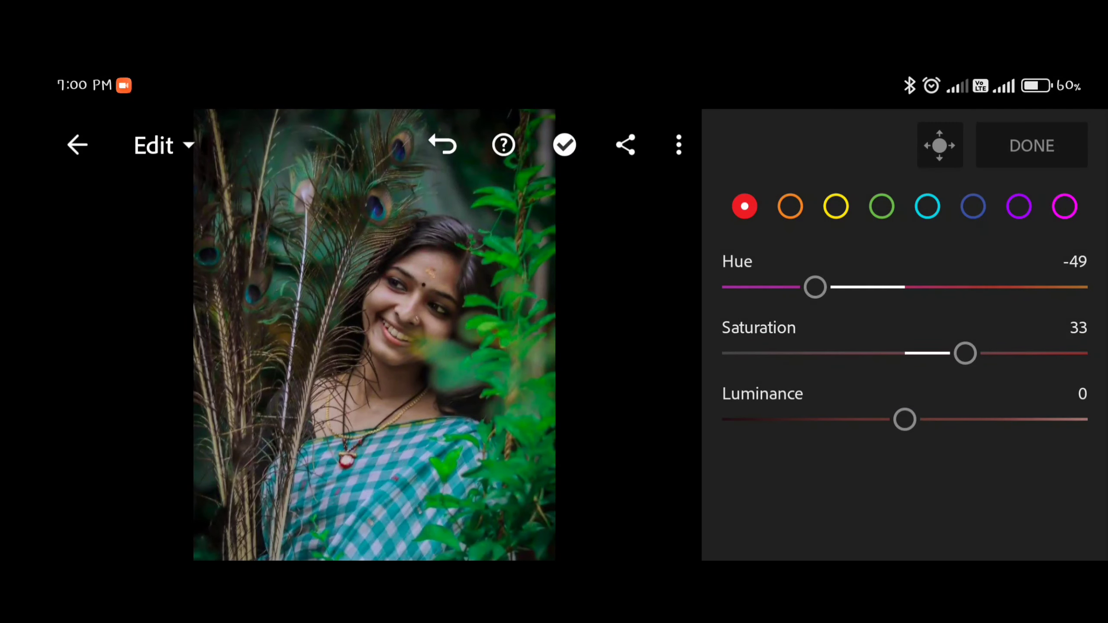
Desaturate yellows to -60 and push greens to hue 100, saturation 100
{"action": "left_click_drag", "start_coordinate": [814, 287], "coordinate": [1067, 286]}
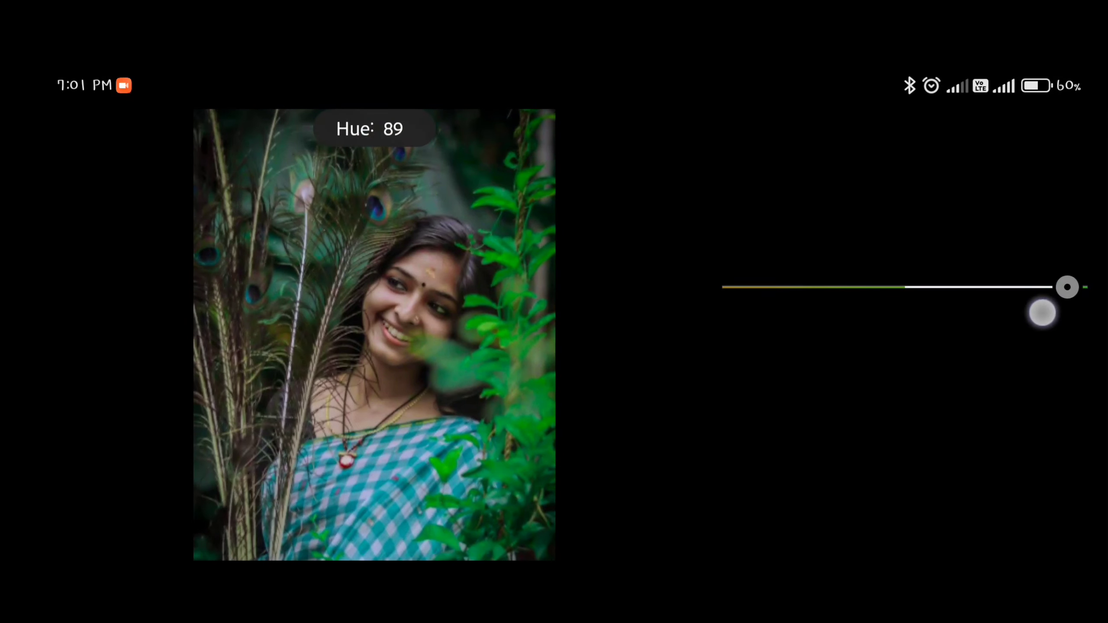
{"action": "left_click_drag", "start_coordinate": [1067, 287], "coordinate": [880, 287]}
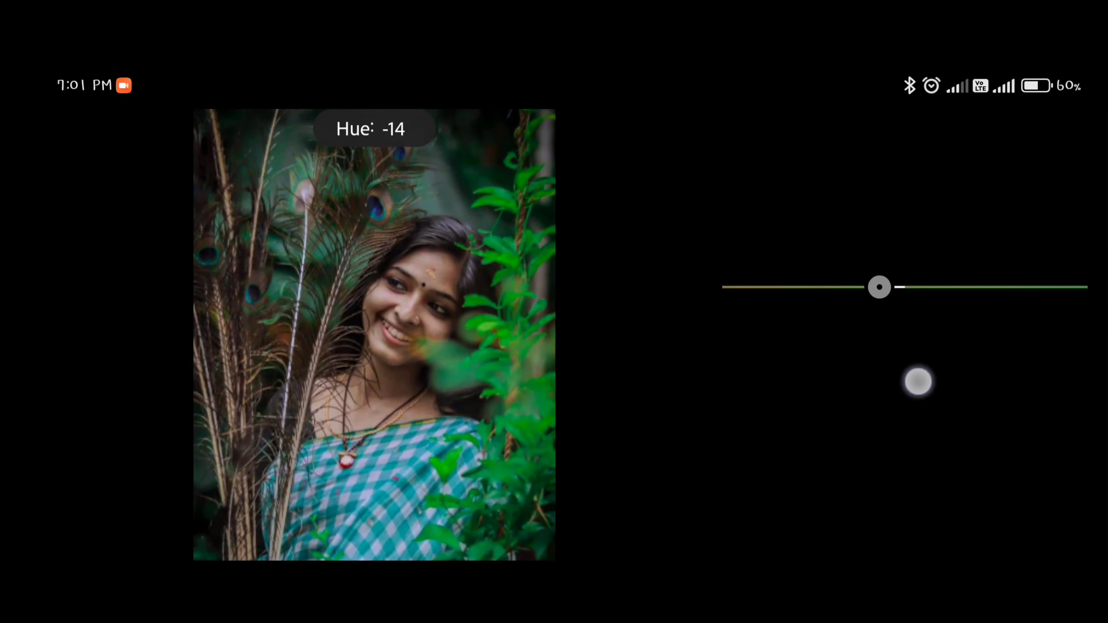
{"action": "left_click_drag", "start_coordinate": [879, 287], "coordinate": [890, 287]}
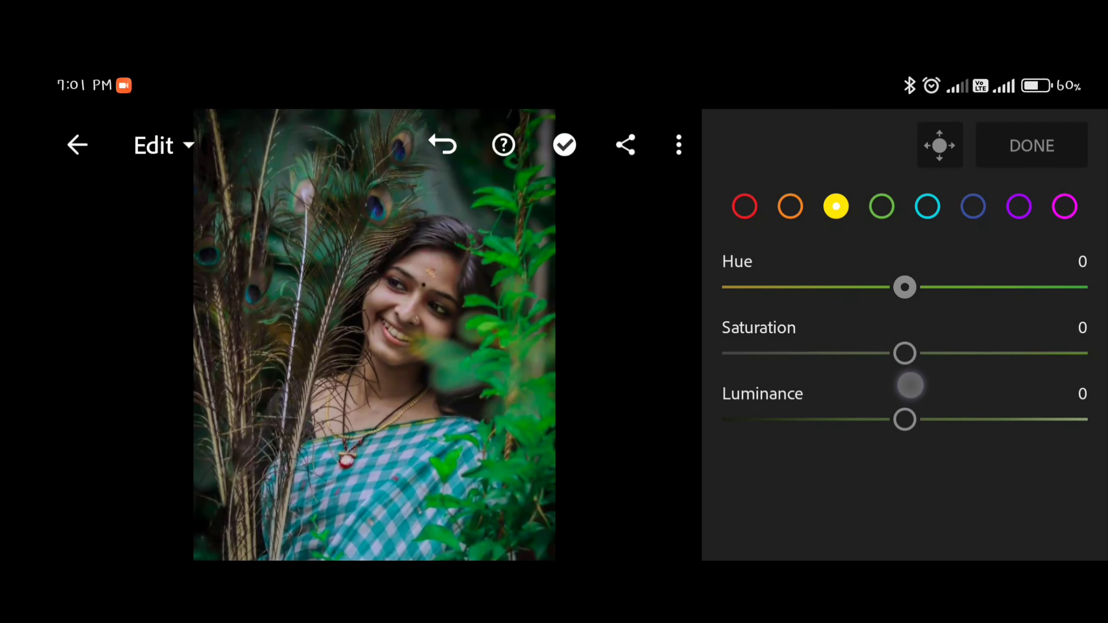
{"action": "left_click_drag", "start_coordinate": [905, 353], "coordinate": [794, 353]}
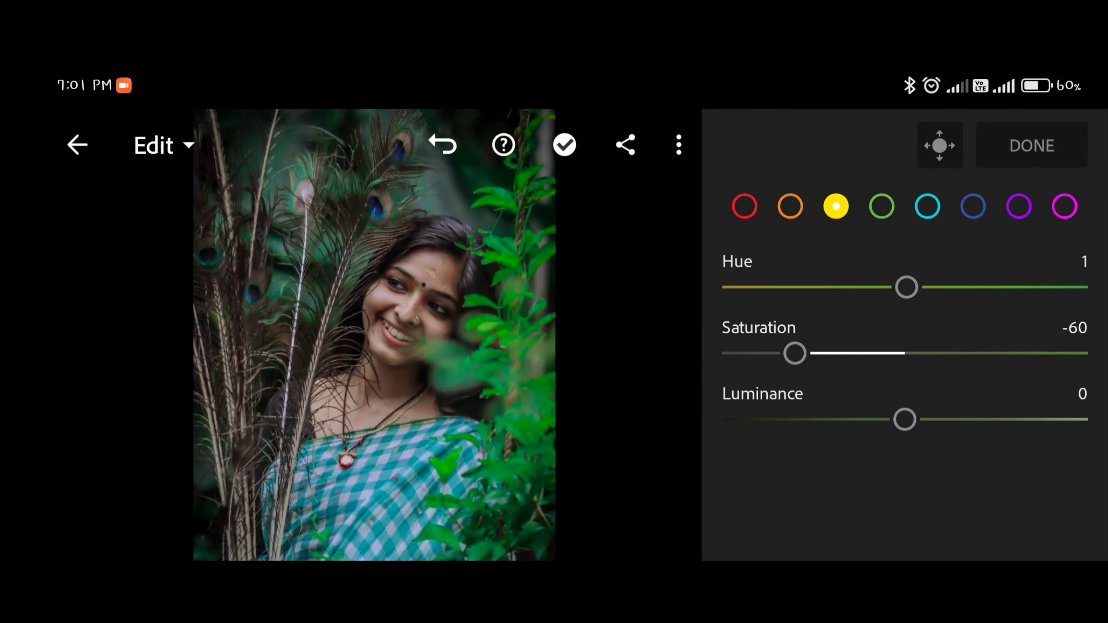
{"action": "left_click_drag", "start_coordinate": [907, 287], "coordinate": [1088, 287]}
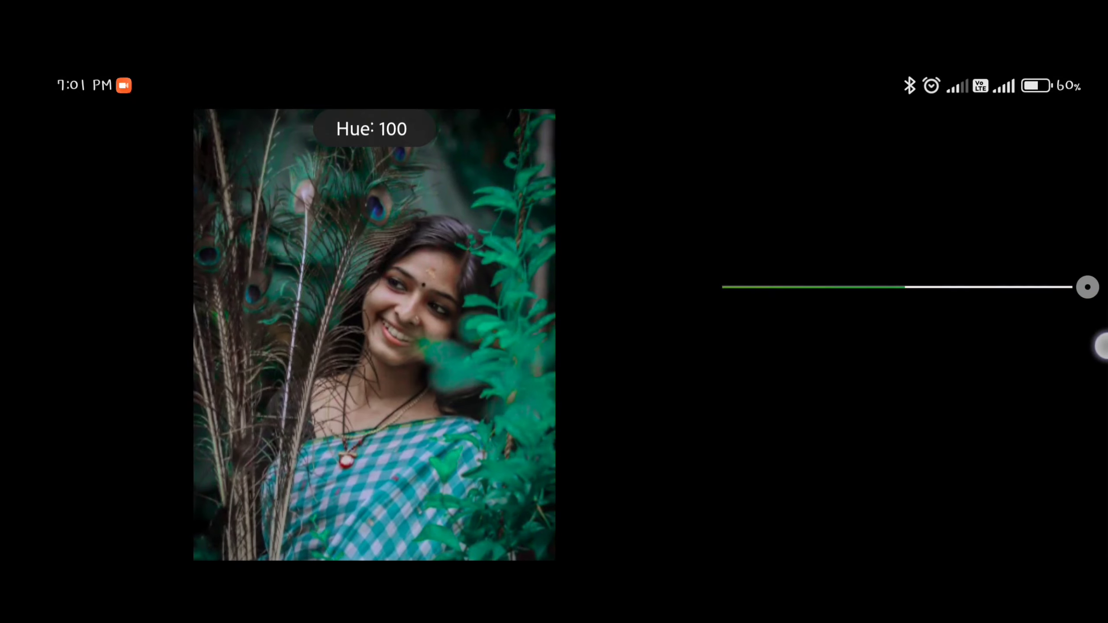
{"action": "left_click_drag", "start_coordinate": [1087, 287], "coordinate": [722, 354]}
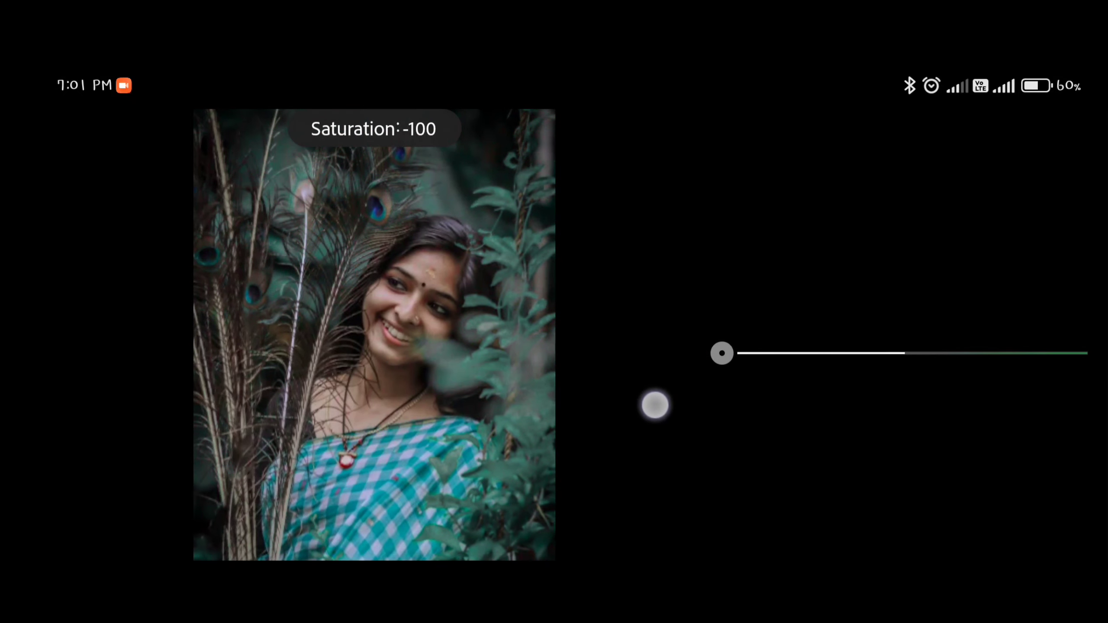
{"action": "left_click_drag", "start_coordinate": [721, 354], "coordinate": [1087, 353]}
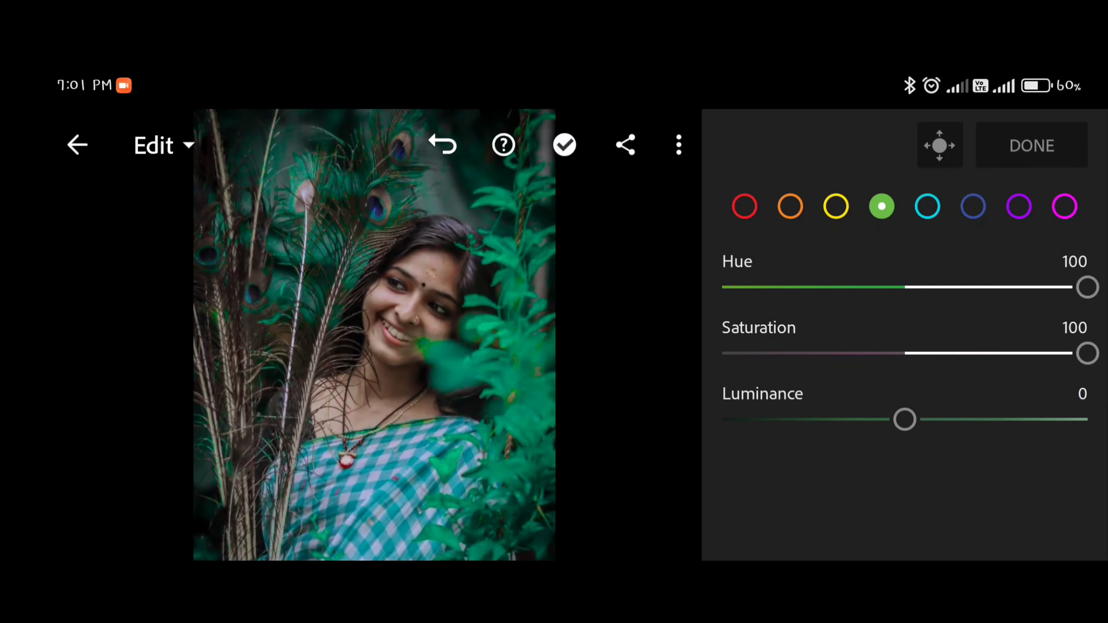
{"action": "left_click_drag", "start_coordinate": [905, 419], "coordinate": [917, 419]}
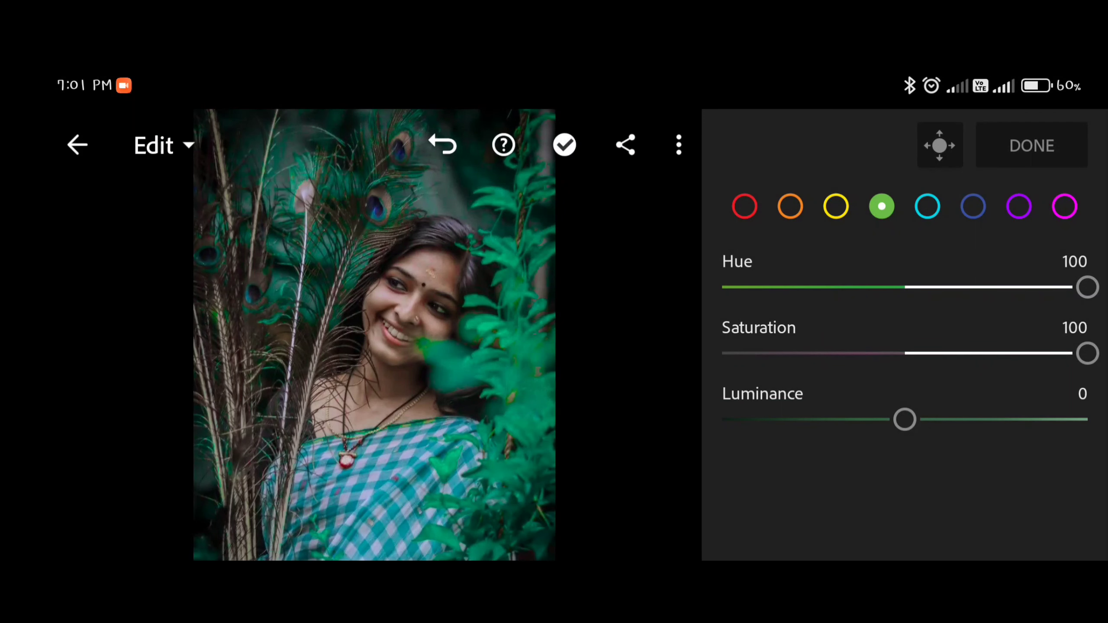
Shift aquas fully toward teal (hue 100) and leave their saturation at 0
{"action": "left_click_drag", "start_coordinate": [1087, 288], "coordinate": [722, 287]}
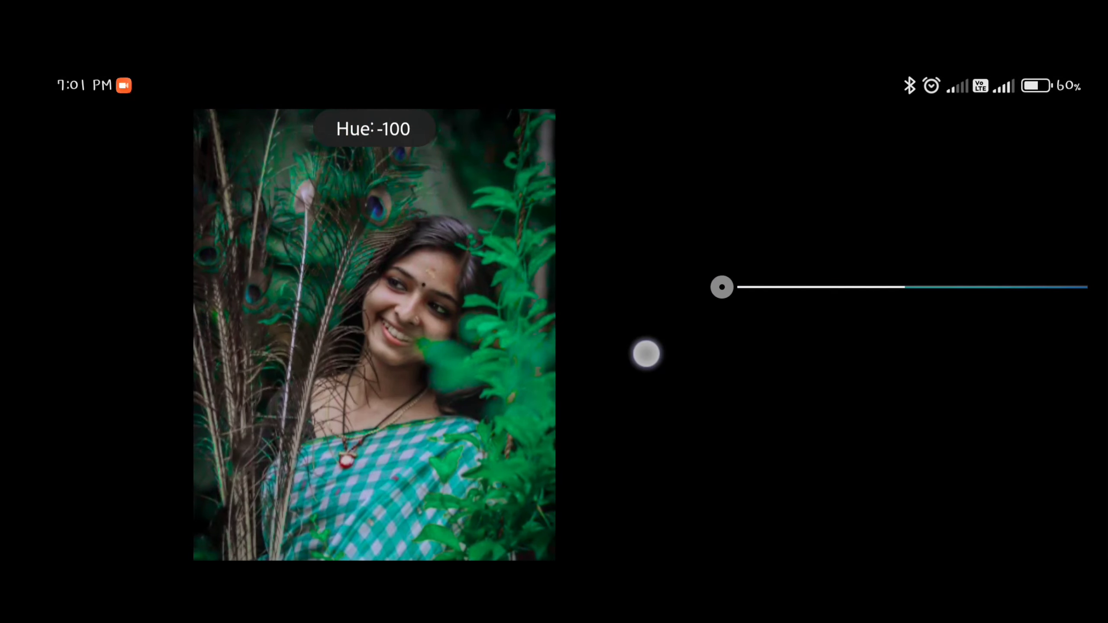
{"action": "left_click_drag", "start_coordinate": [722, 287], "coordinate": [1088, 287]}
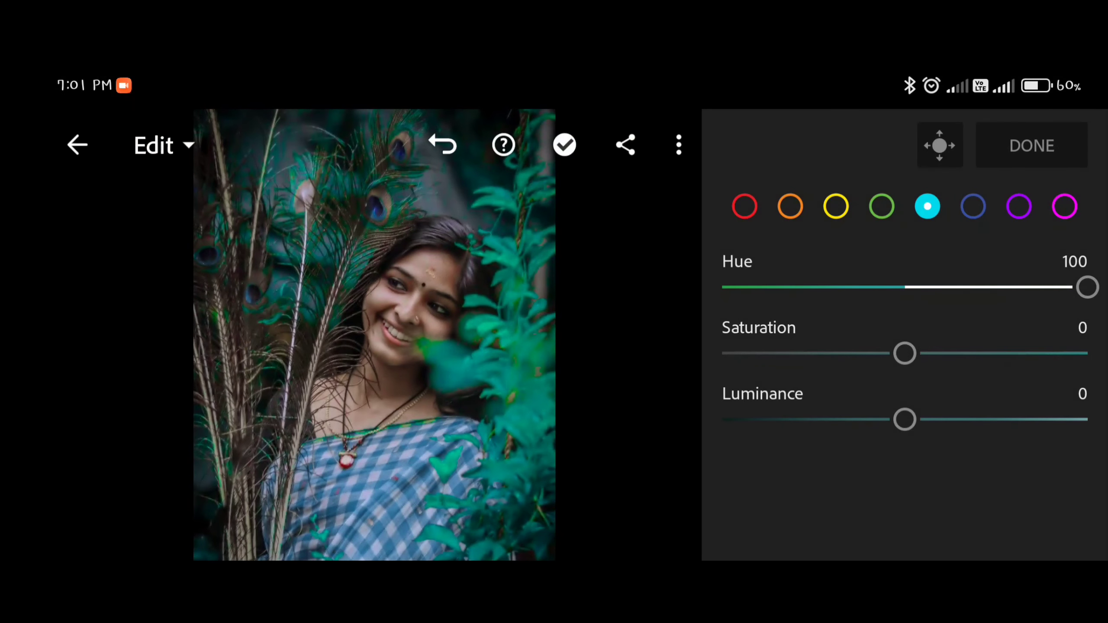
{"action": "left_click_drag", "start_coordinate": [905, 353], "coordinate": [1089, 353]}
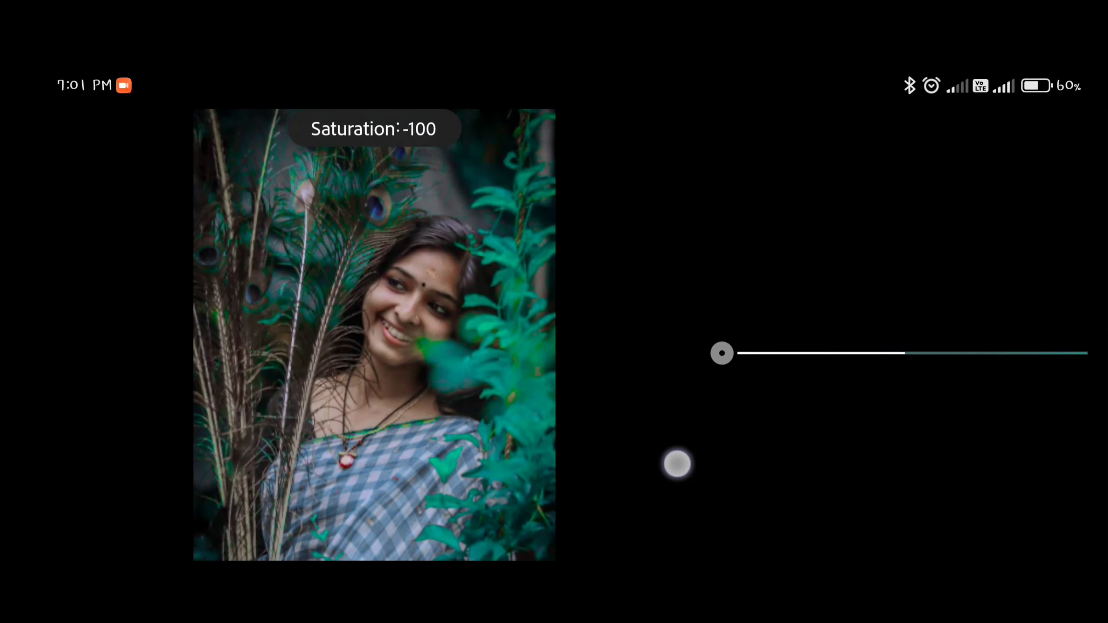
{"action": "left_click_drag", "start_coordinate": [722, 353], "coordinate": [828, 353]}
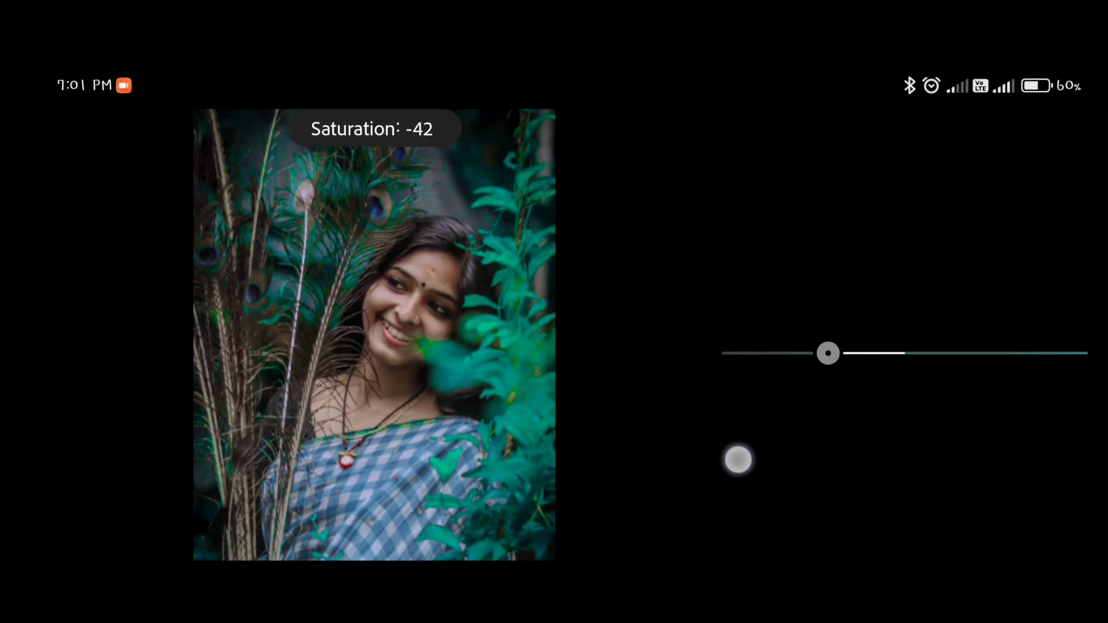
{"action": "left_click_drag", "start_coordinate": [827, 354], "coordinate": [904, 353]}
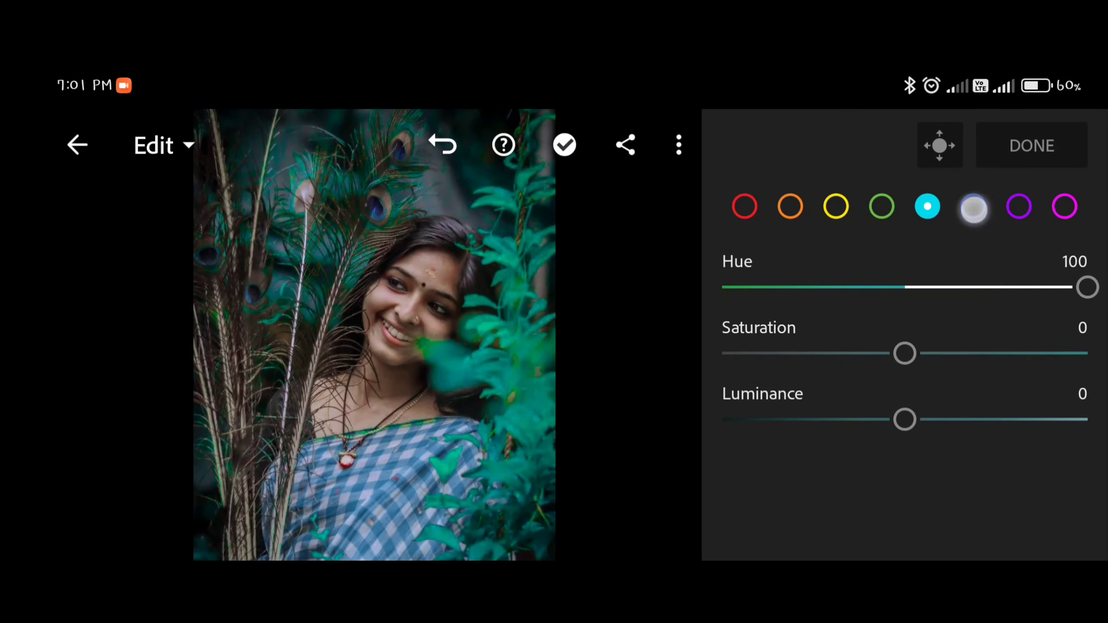
Raise the blue hue to turn the saree purple, leaving purples and magentas neutral
{"action": "left_click_drag", "start_coordinate": [1087, 287], "coordinate": [722, 287]}
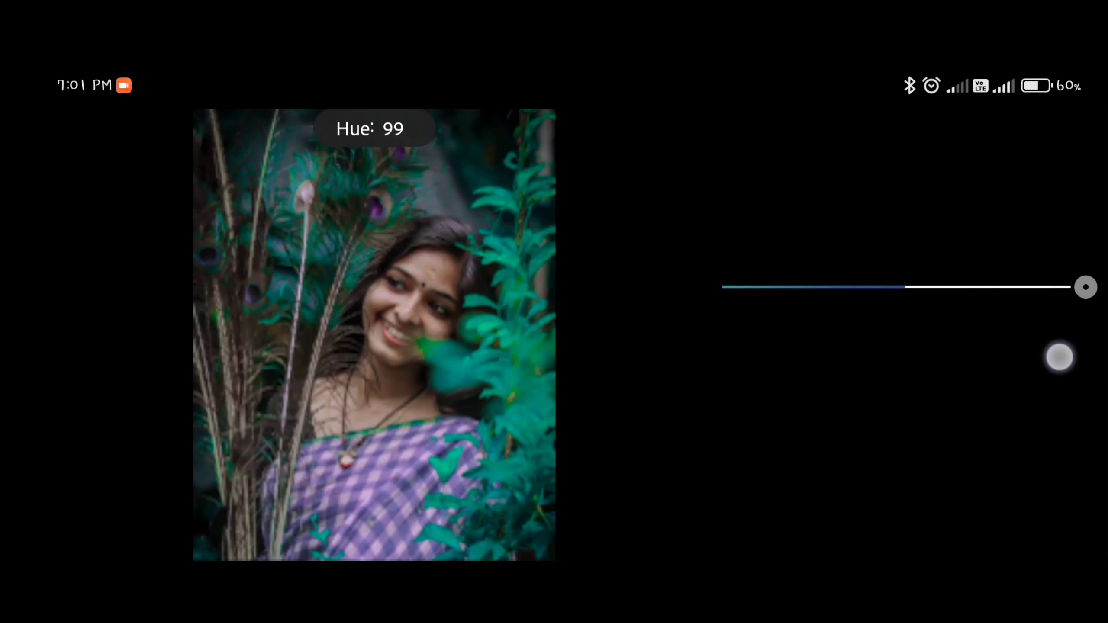
{"action": "left_click_drag", "start_coordinate": [1086, 287], "coordinate": [1027, 287]}
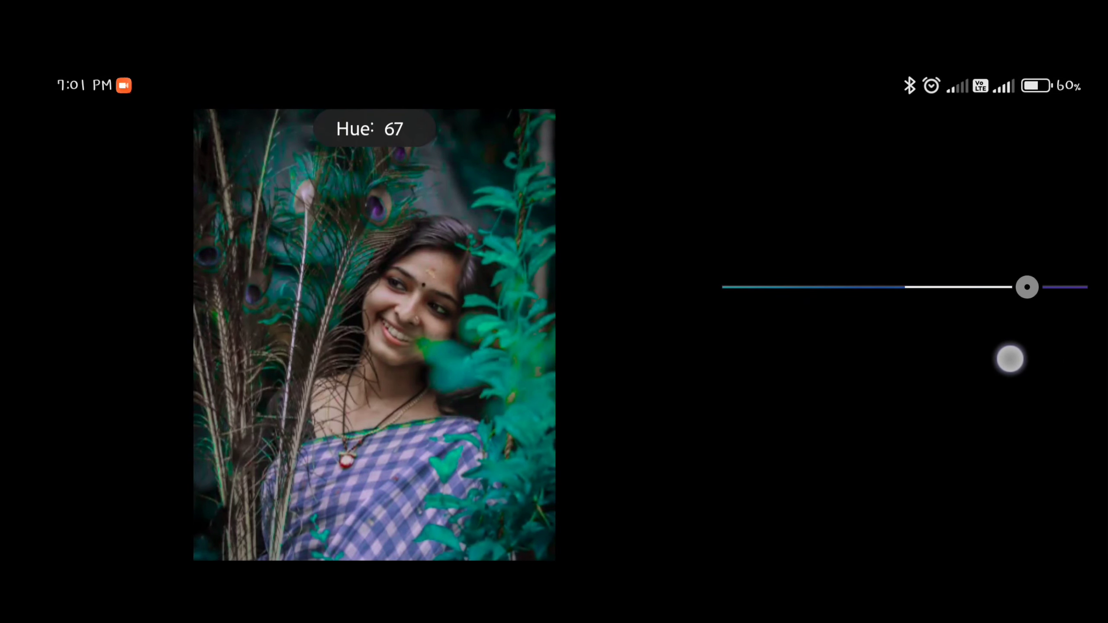
{"action": "left_click_drag", "start_coordinate": [1027, 286], "coordinate": [722, 353]}
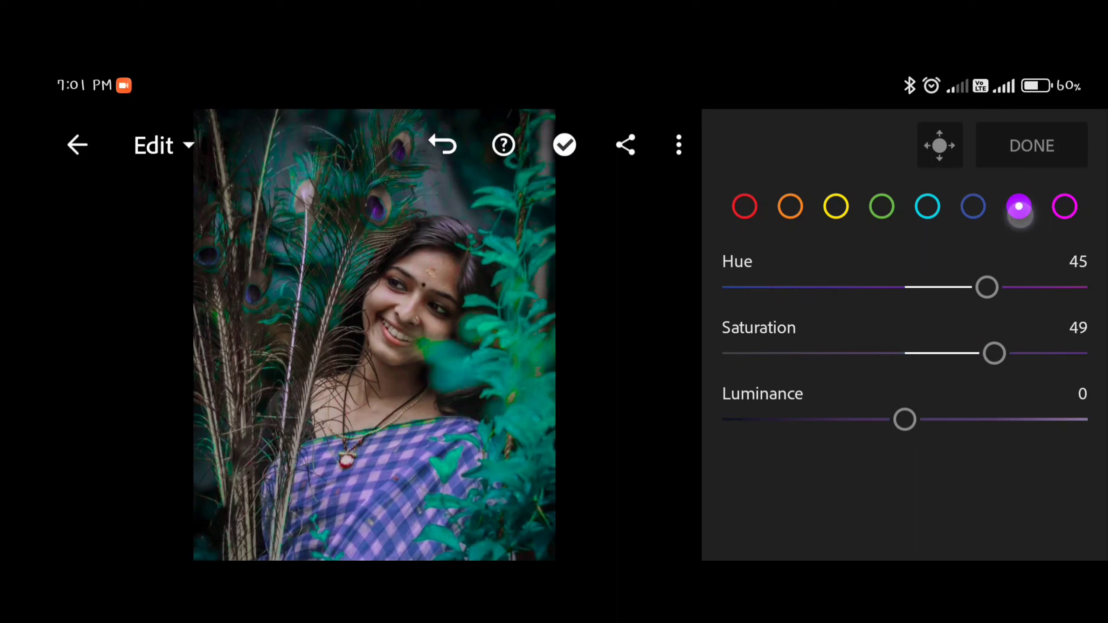
{"action": "left_click_drag", "start_coordinate": [993, 353], "coordinate": [1075, 353]}
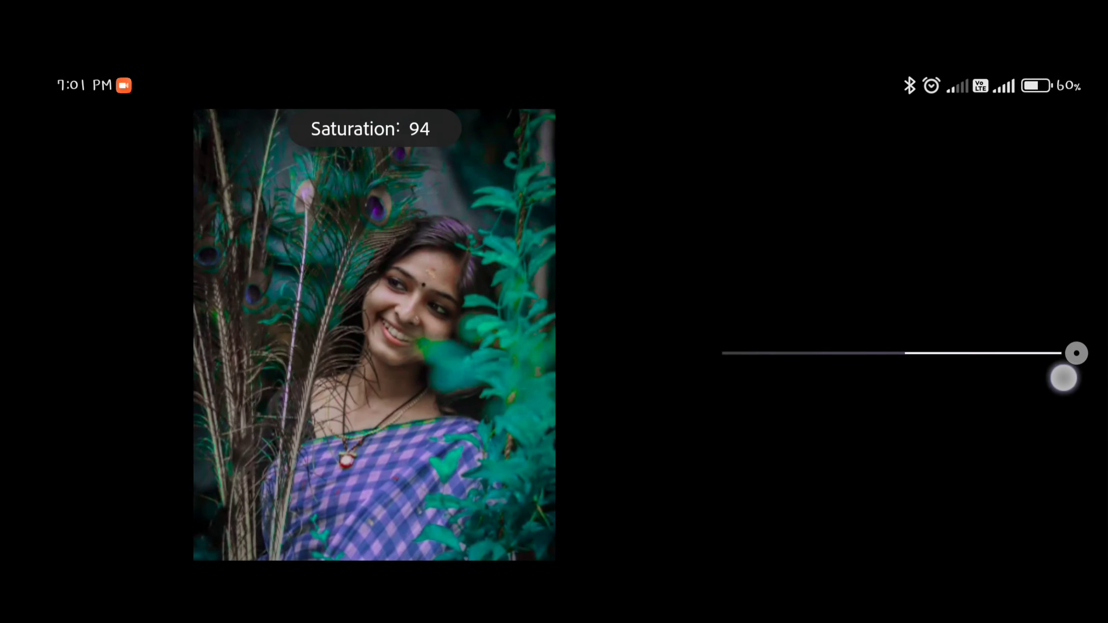
{"action": "left_click_drag", "start_coordinate": [1074, 353], "coordinate": [908, 353]}
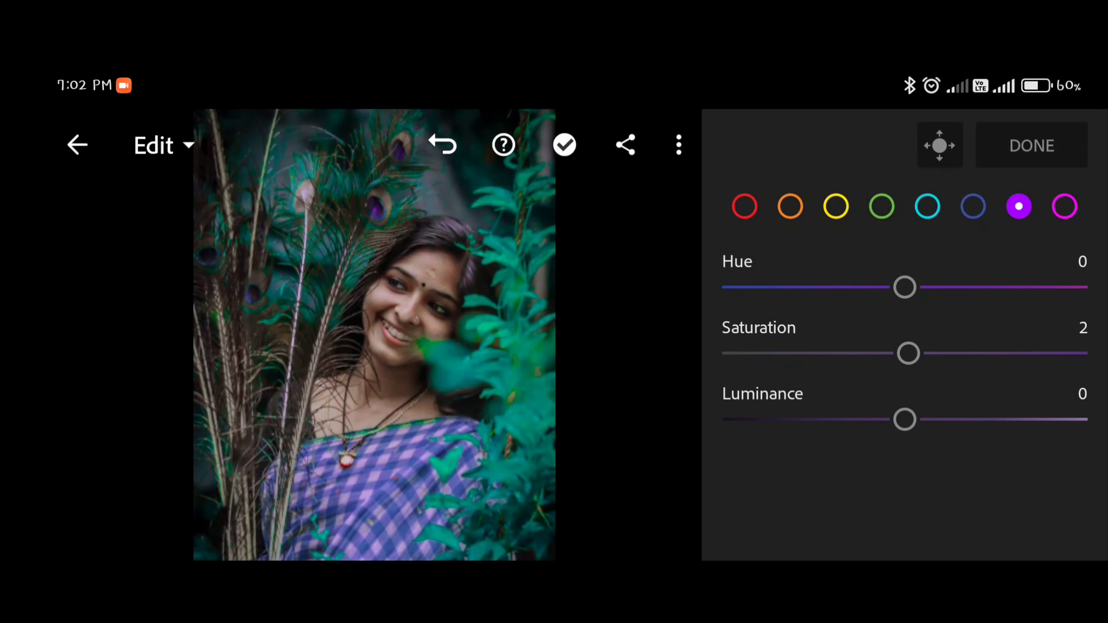
{"action": "left_click_drag", "start_coordinate": [905, 287], "coordinate": [1011, 287]}
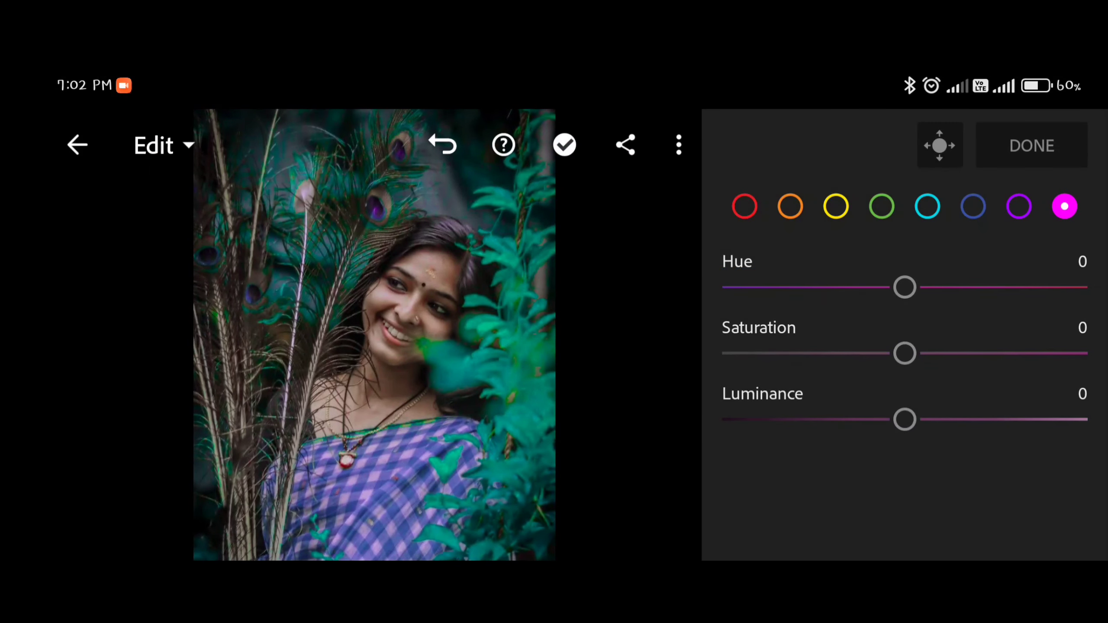
{"action": "left_click_drag", "start_coordinate": [905, 354], "coordinate": [926, 353]}
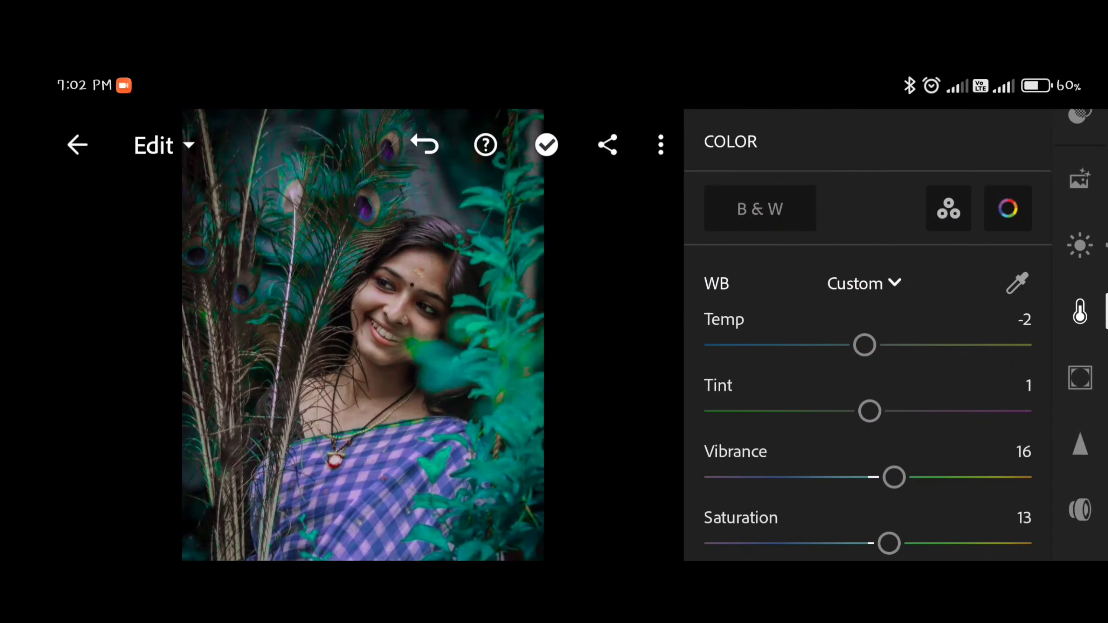
Set Effects to texture 3, clarity 16, dehaze 0, vignette -21, midpoint 47, feather 48
{"action": "left_click", "coordinate": [1080, 378]}
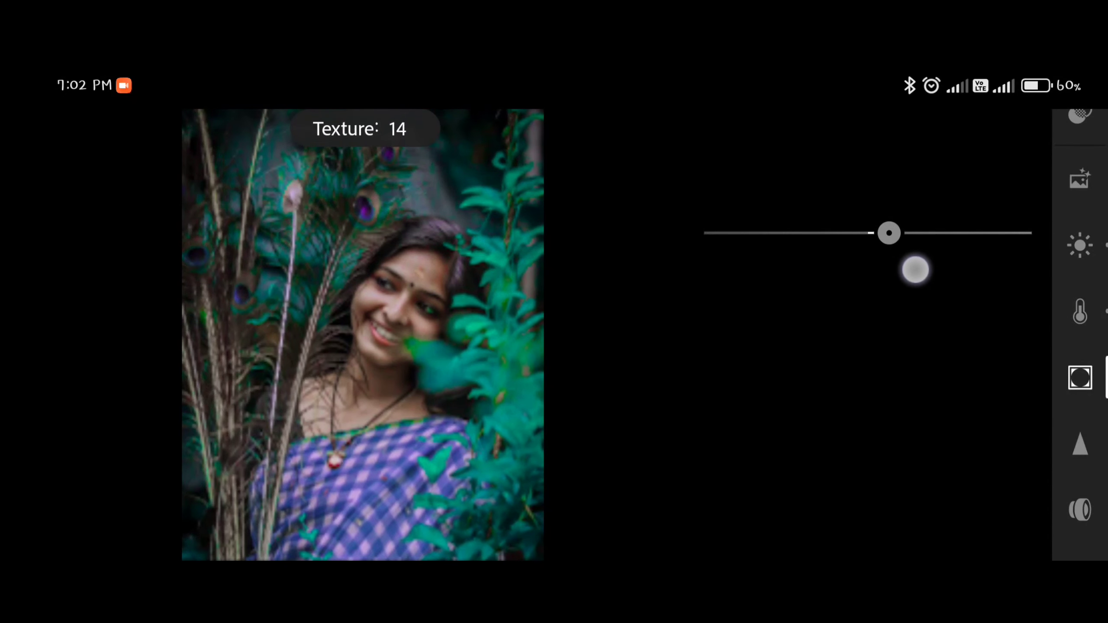
{"action": "left_click_drag", "start_coordinate": [889, 234], "coordinate": [873, 233]}
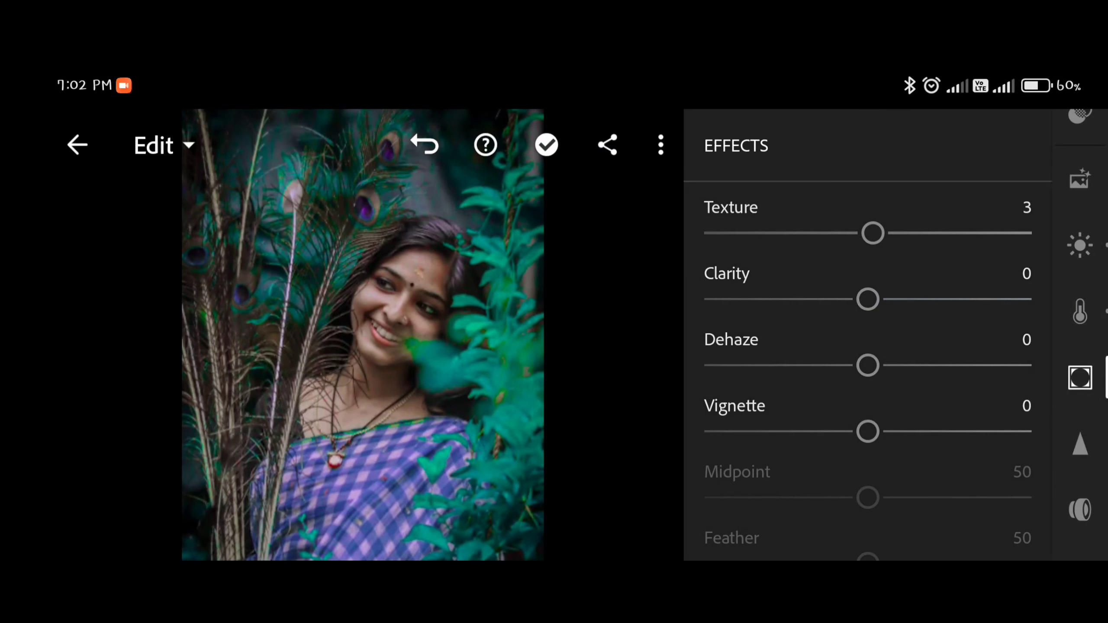
{"action": "left_click_drag", "start_coordinate": [867, 299], "coordinate": [893, 299]}
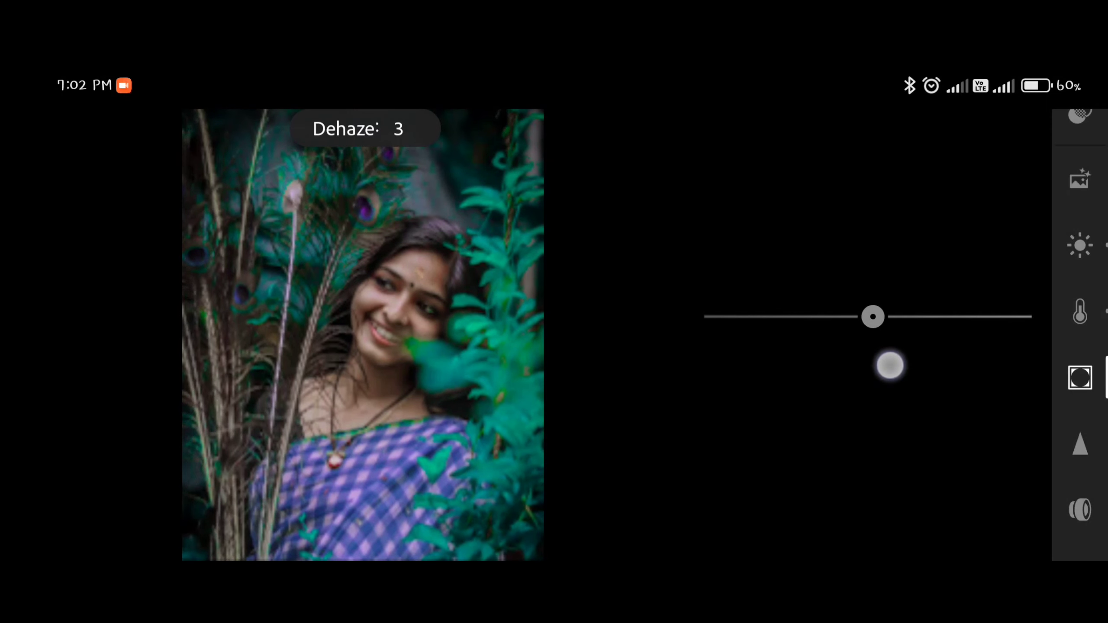
{"action": "left_click_drag", "start_coordinate": [891, 365], "coordinate": [985, 391]}
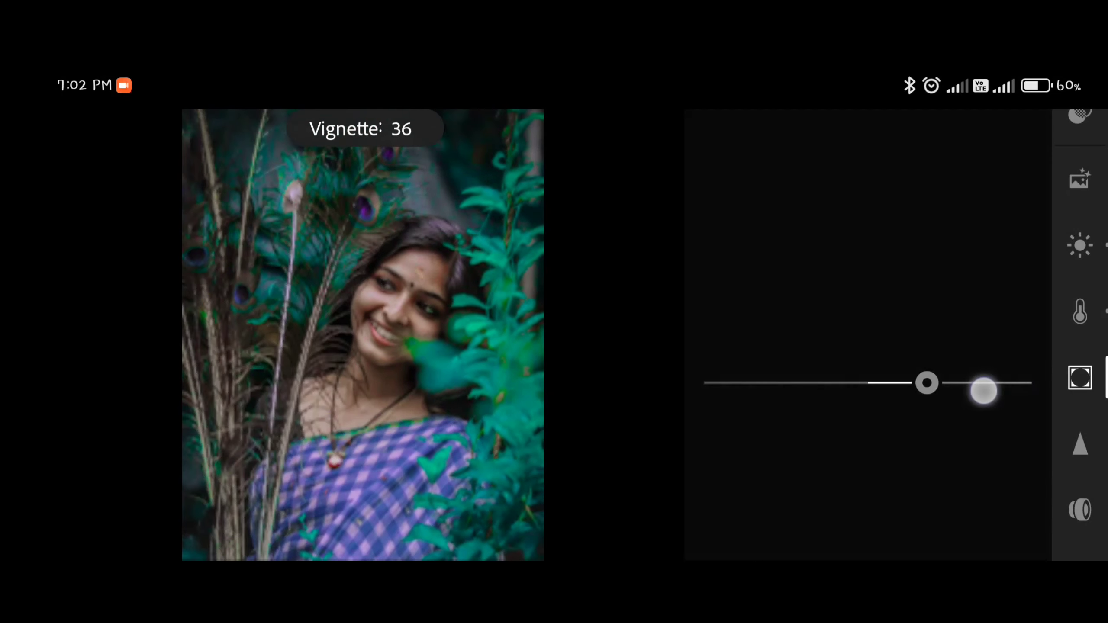
{"action": "left_click_drag", "start_coordinate": [982, 390], "coordinate": [832, 350]}
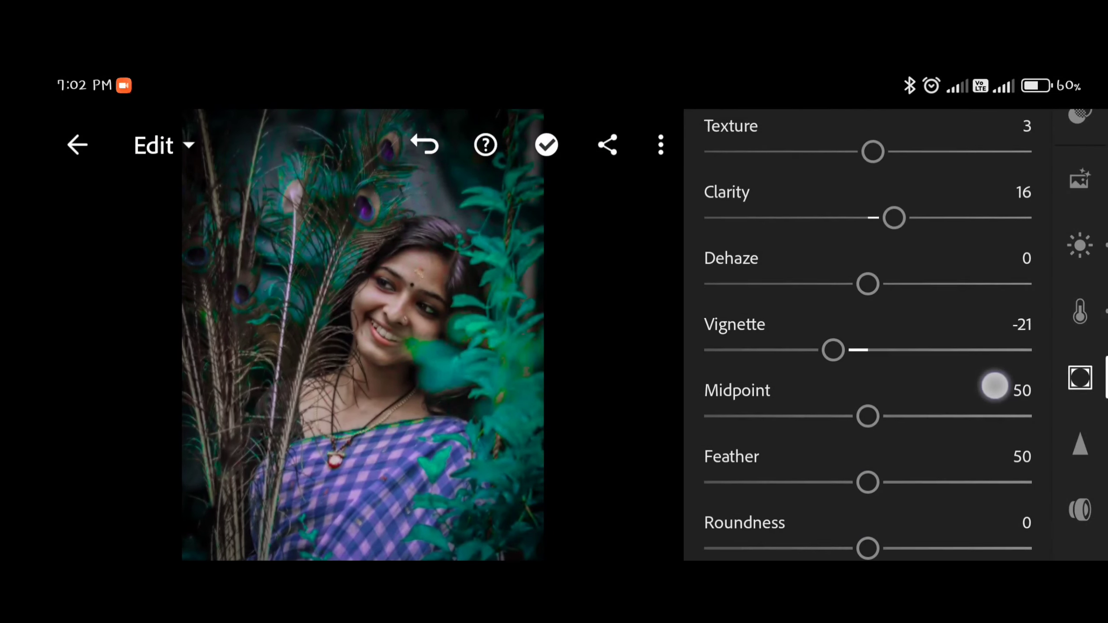
{"action": "left_click_drag", "start_coordinate": [995, 385], "coordinate": [1029, 404]}
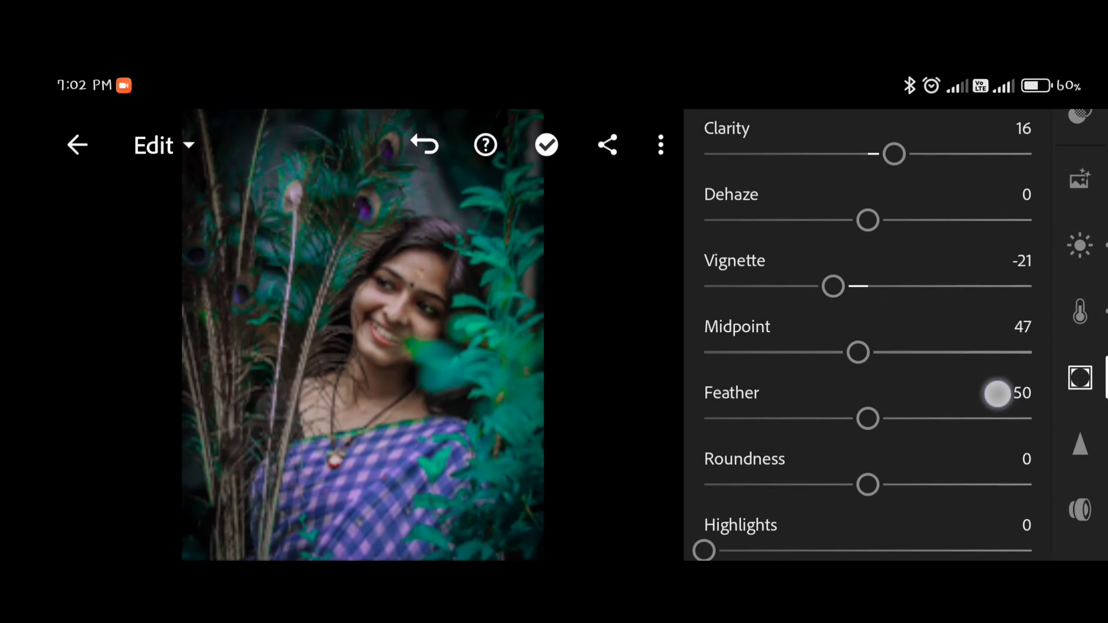
{"action": "left_click_drag", "start_coordinate": [996, 393], "coordinate": [911, 432]}
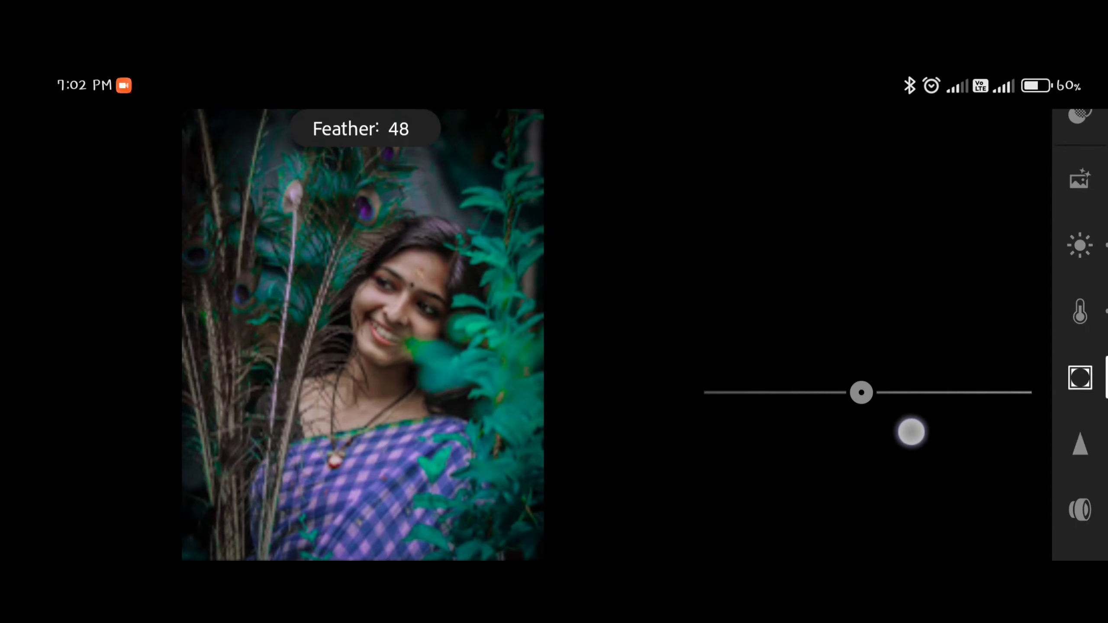
{"action": "left_click_drag", "start_coordinate": [911, 432], "coordinate": [986, 414]}
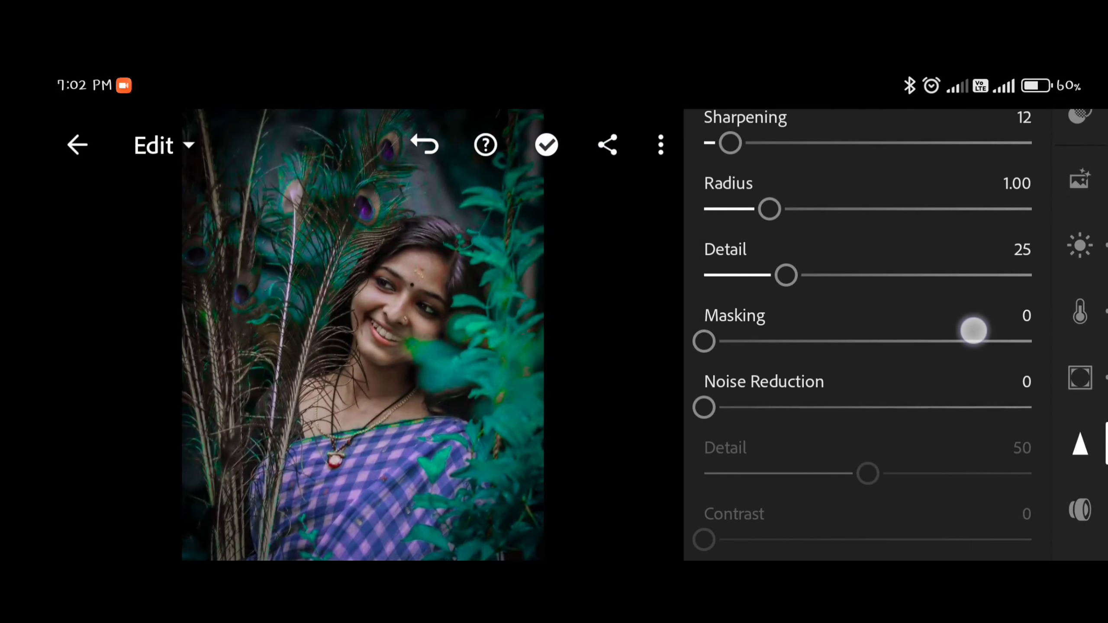
Set sharpening 12 with radius 1.00, detail 25 and masking 0
{"action": "left_click_drag", "start_coordinate": [705, 408], "coordinate": [741, 408]}
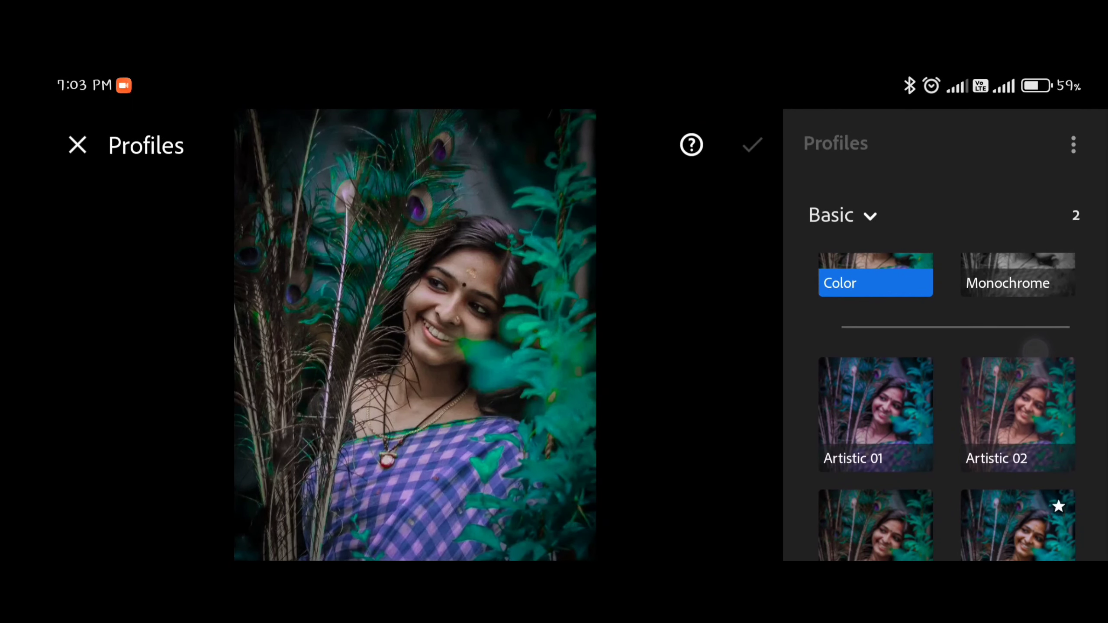
Switch the profile group from Basic to Favorites
{"action": "left_click", "coordinate": [841, 214]}
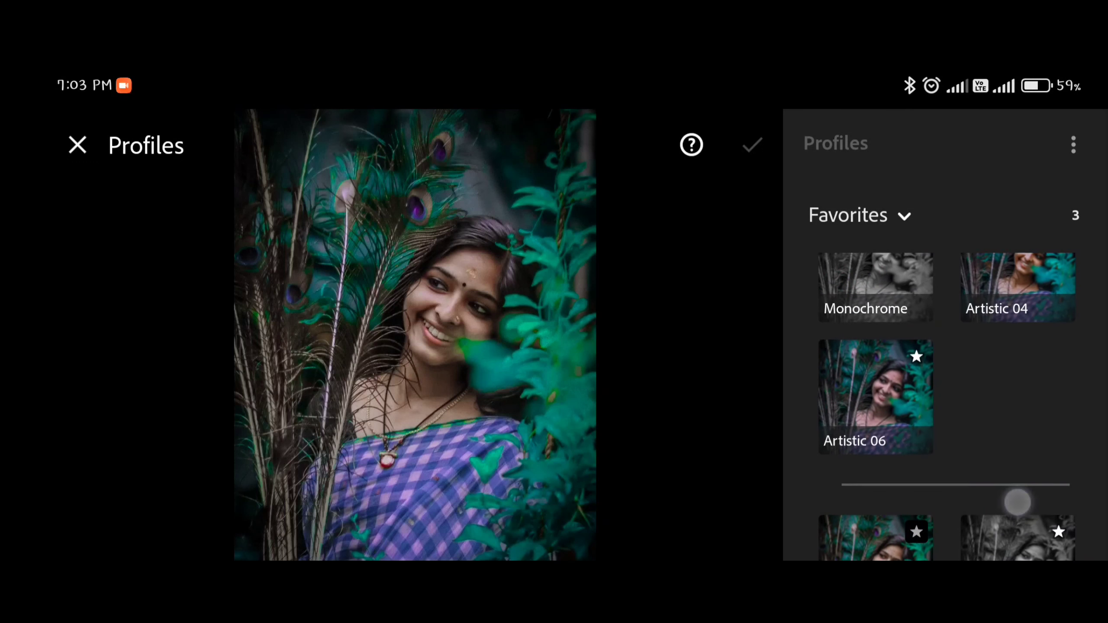